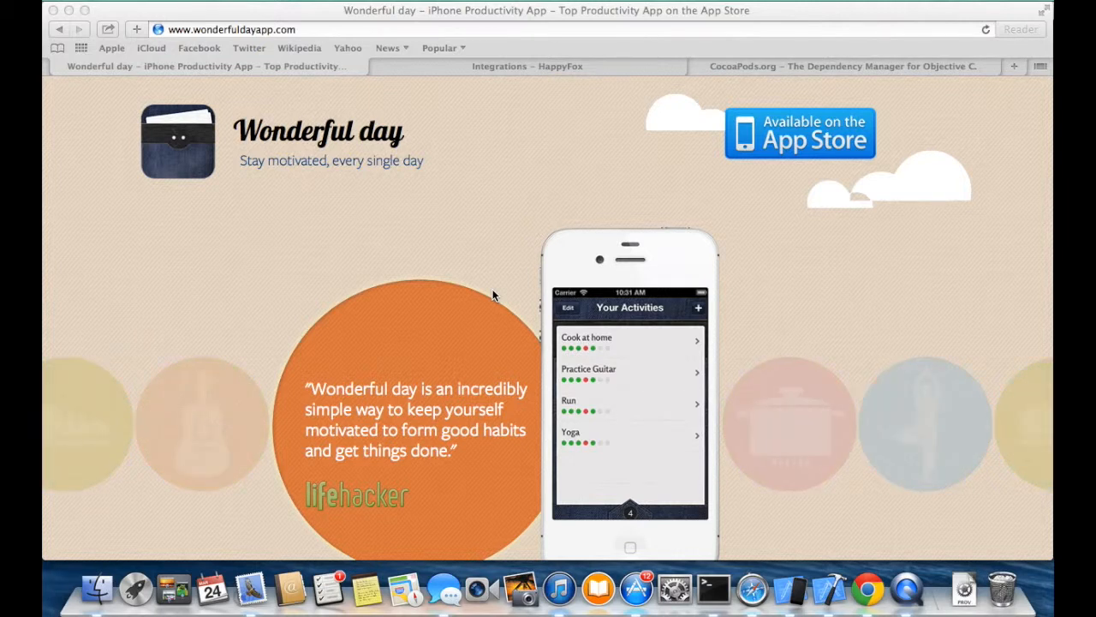
Review the Wonderful Day site and the simulator app, then switch to the CocoaPods.org page
{"action": "left_click", "coordinate": [803, 589]}
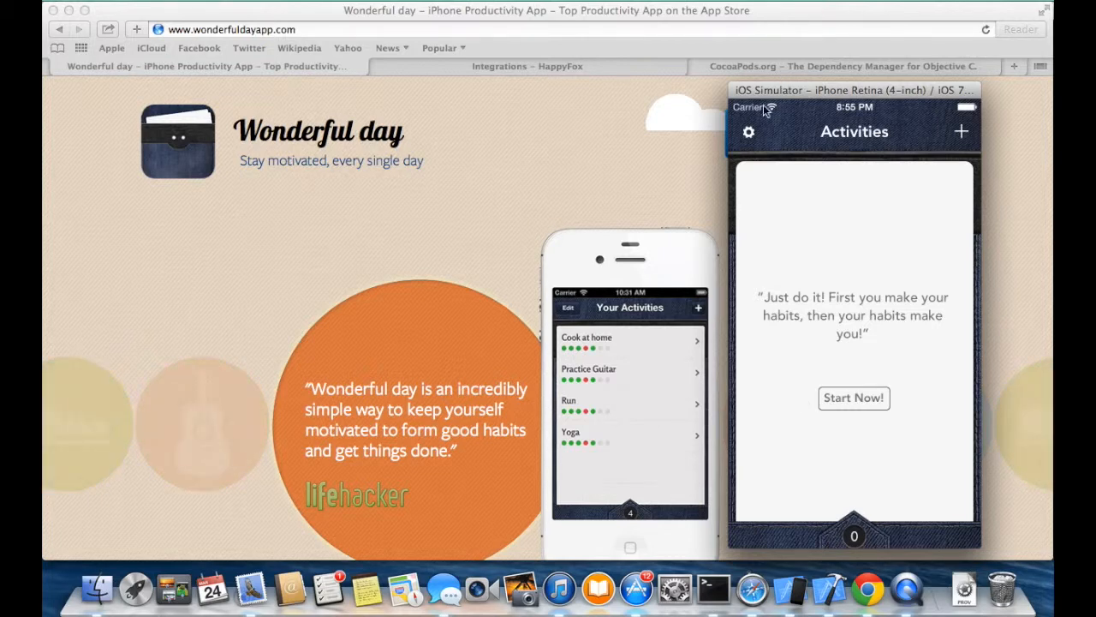
{"action": "left_click", "coordinate": [749, 131]}
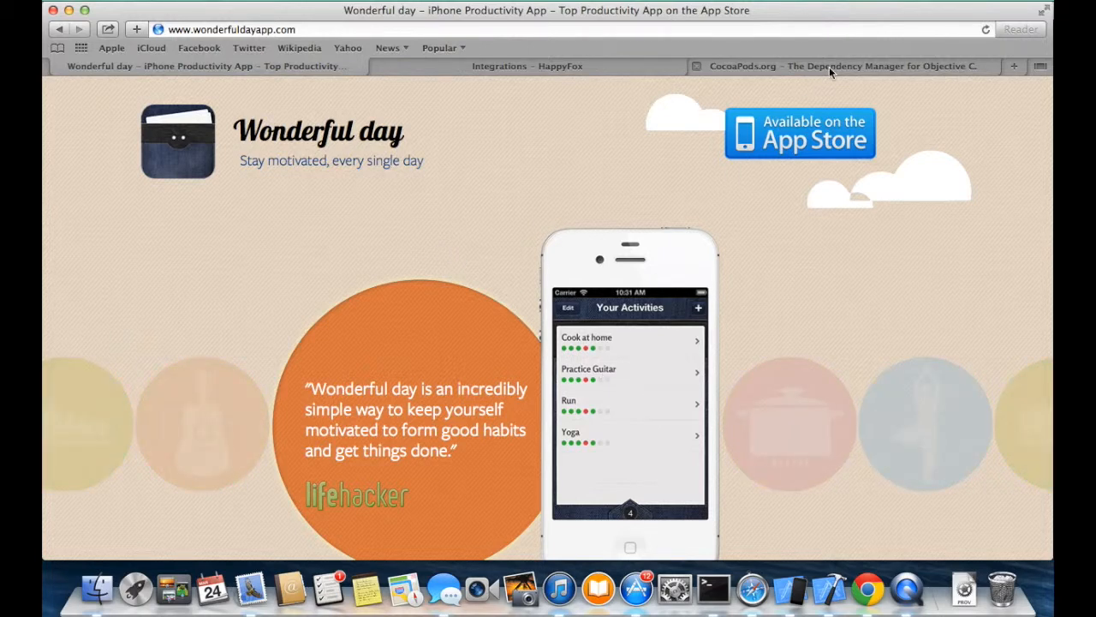
{"action": "left_click", "coordinate": [828, 66]}
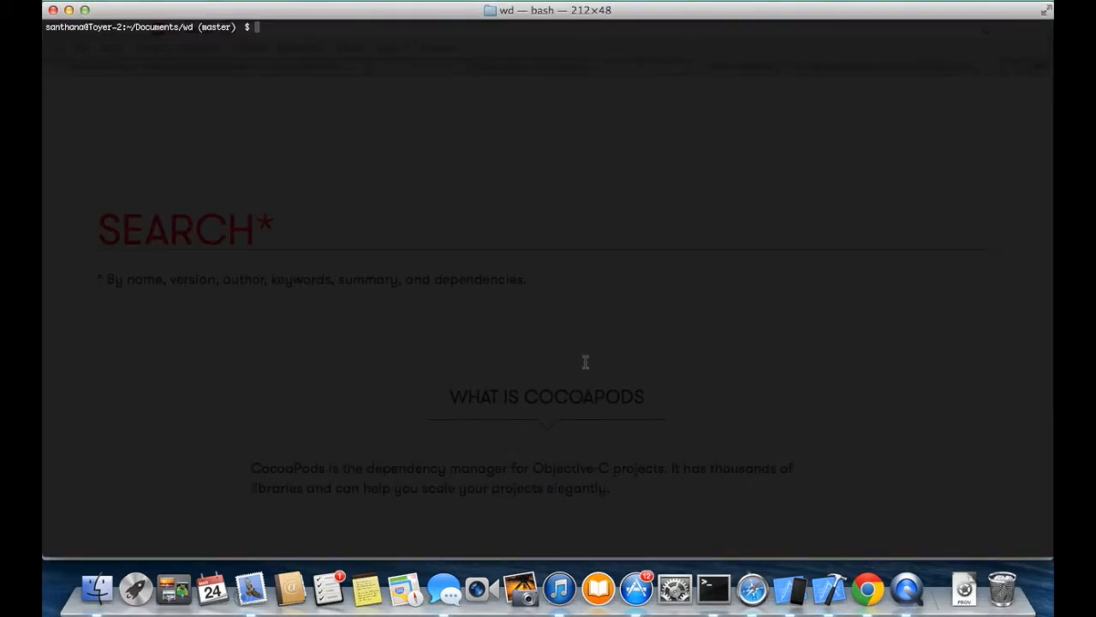
Add pod 'HelpStack' to the Podfile with vim and run pod install
{"action": "type", "text": "vim"}
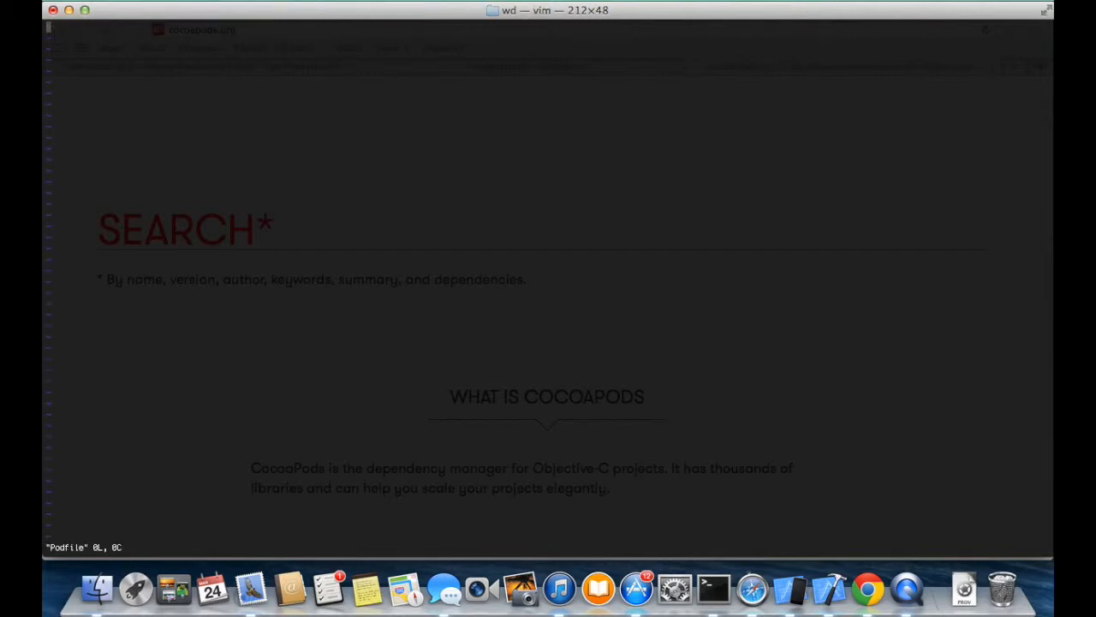
{"action": "type", "text": "pod"}
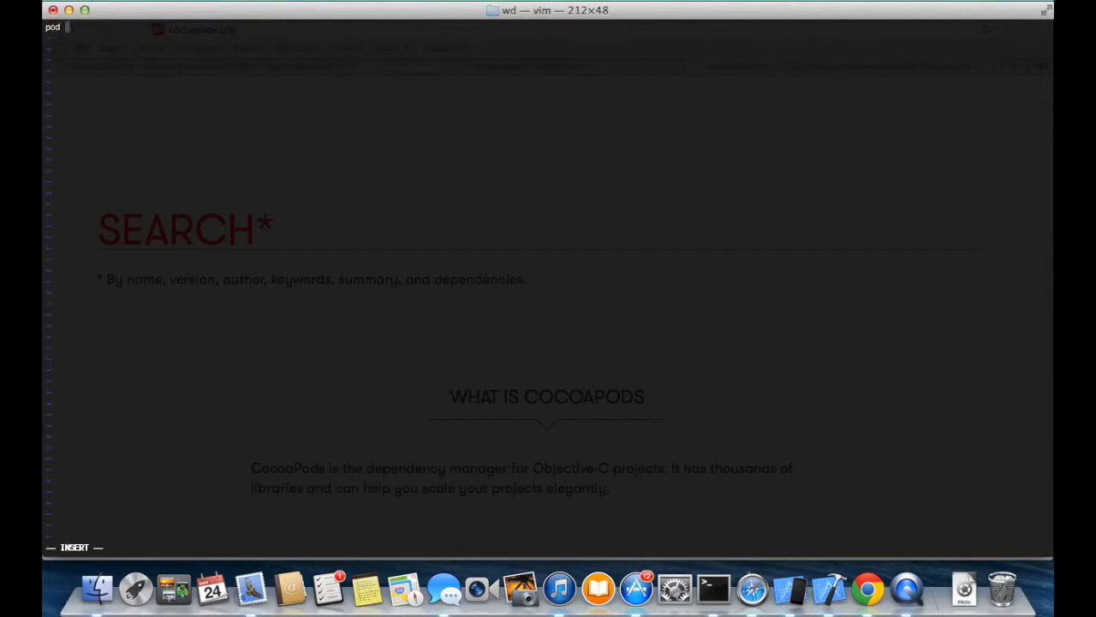
{"action": "type", "text": "'HelpSt"}
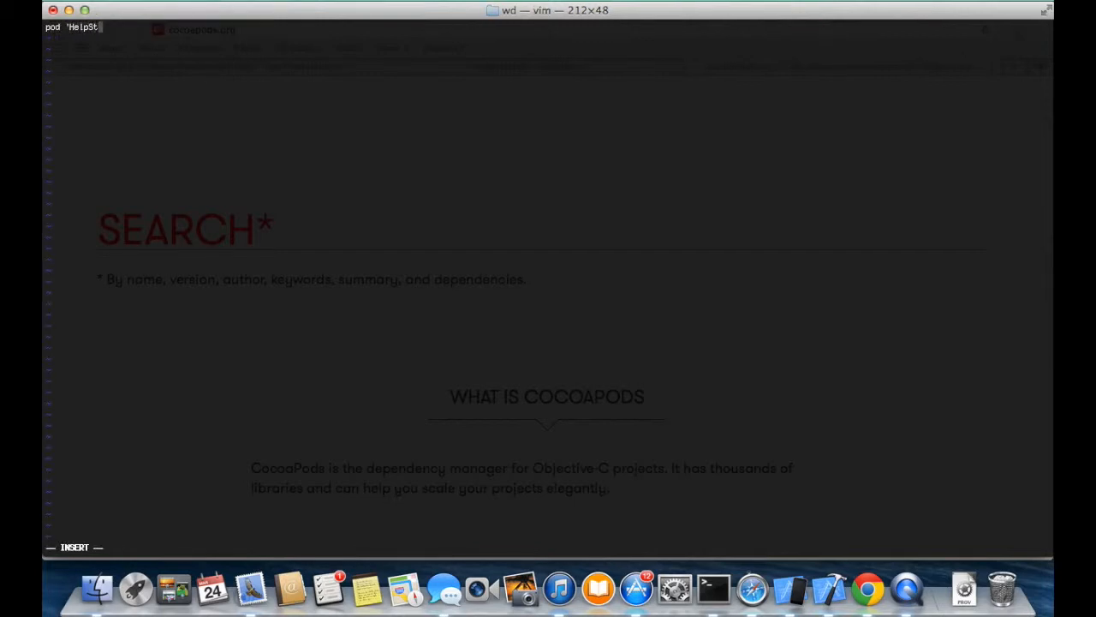
{"action": "type", "text": "ack'"}
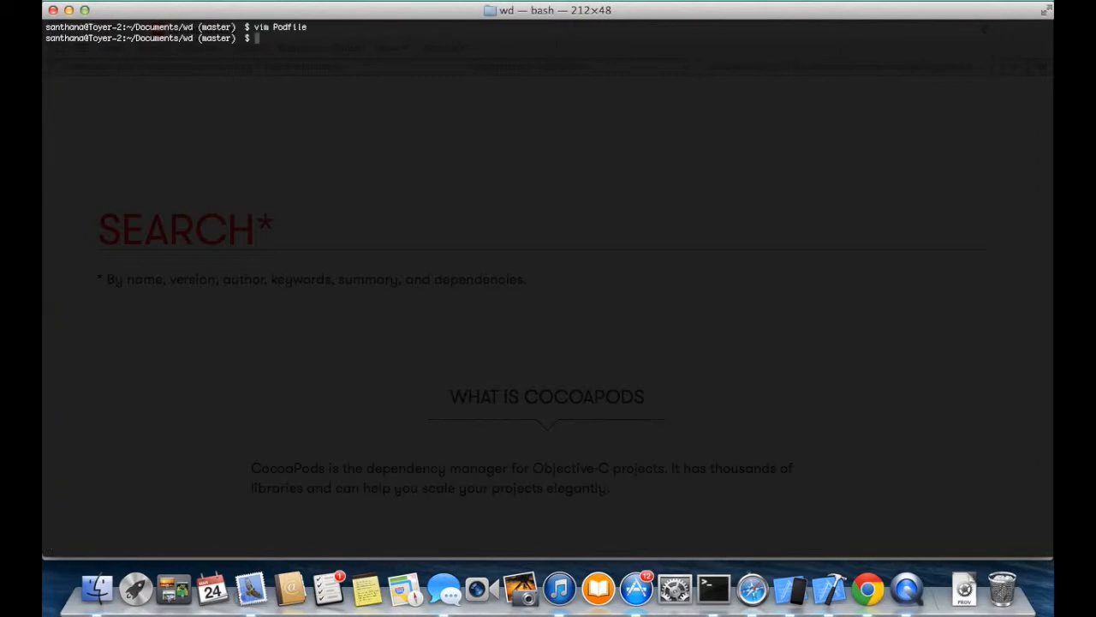
{"action": "type", "text": "pod insta"}
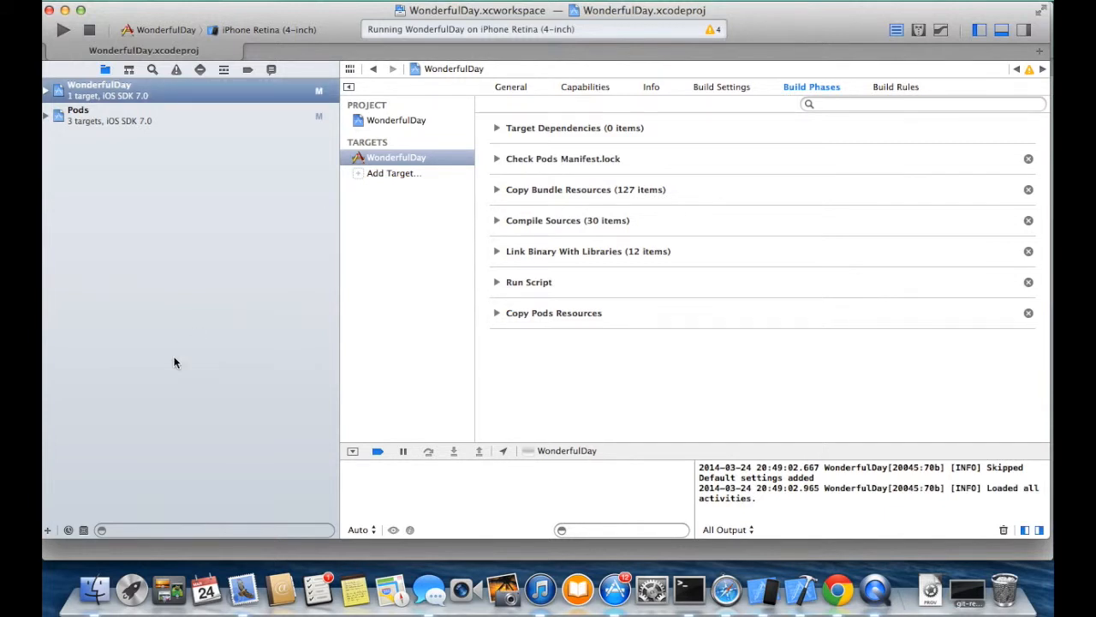
{"action": "mouse_move", "coordinate": [101, 284]}
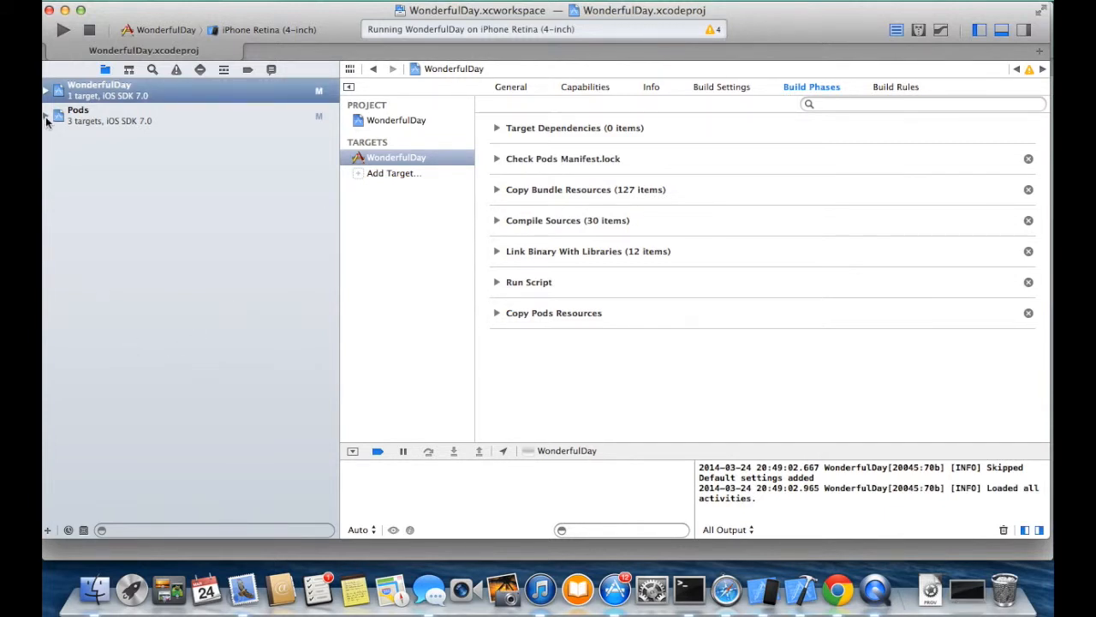
Browse Pods > HelpStack > Stacks, open HAGearEmail.m, then bring up the simulator
{"action": "left_click", "coordinate": [47, 115]}
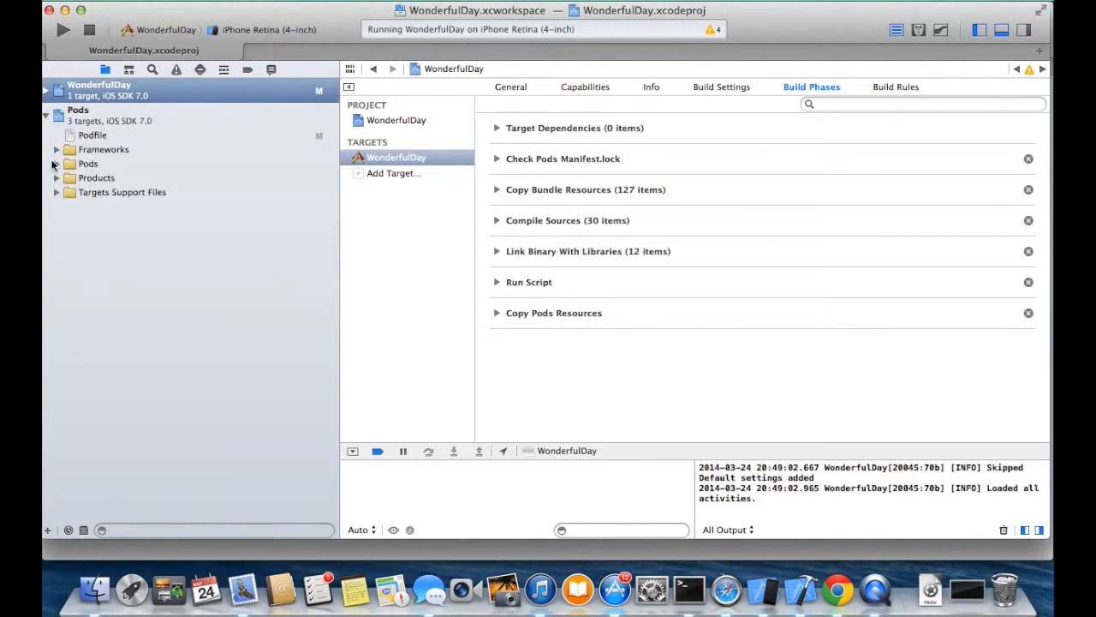
{"action": "left_click", "coordinate": [55, 163]}
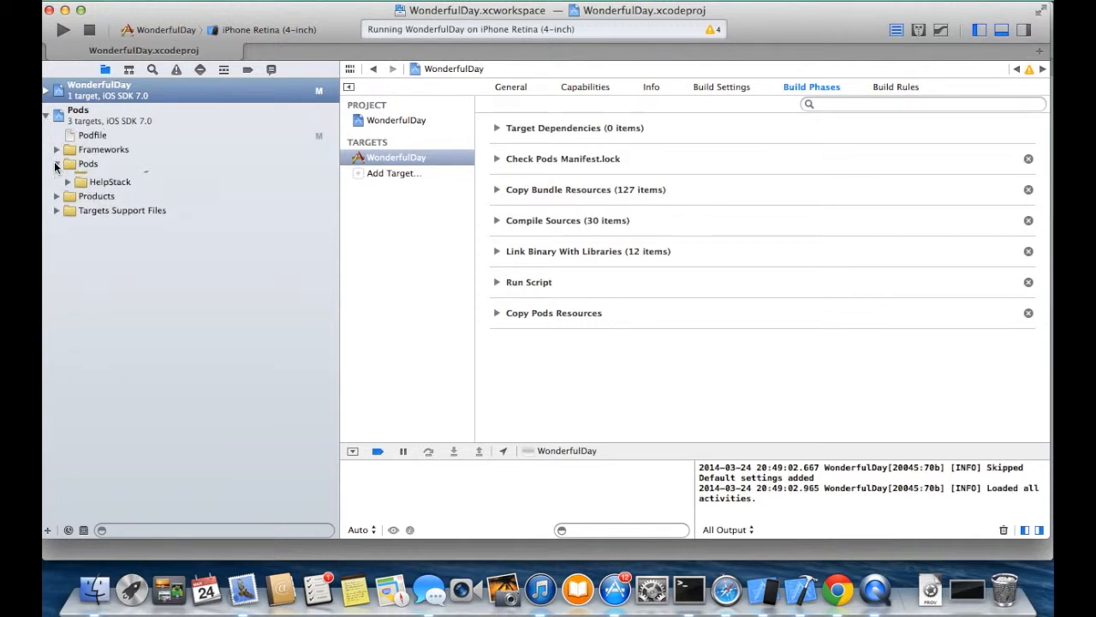
{"action": "left_click", "coordinate": [55, 163]}
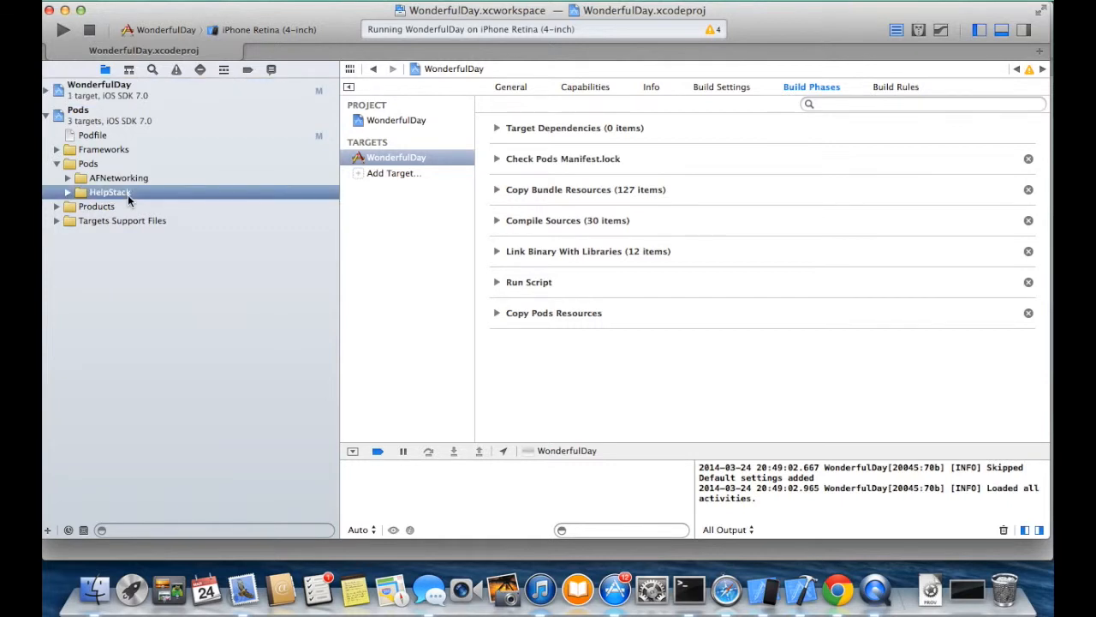
{"action": "left_click", "coordinate": [118, 177]}
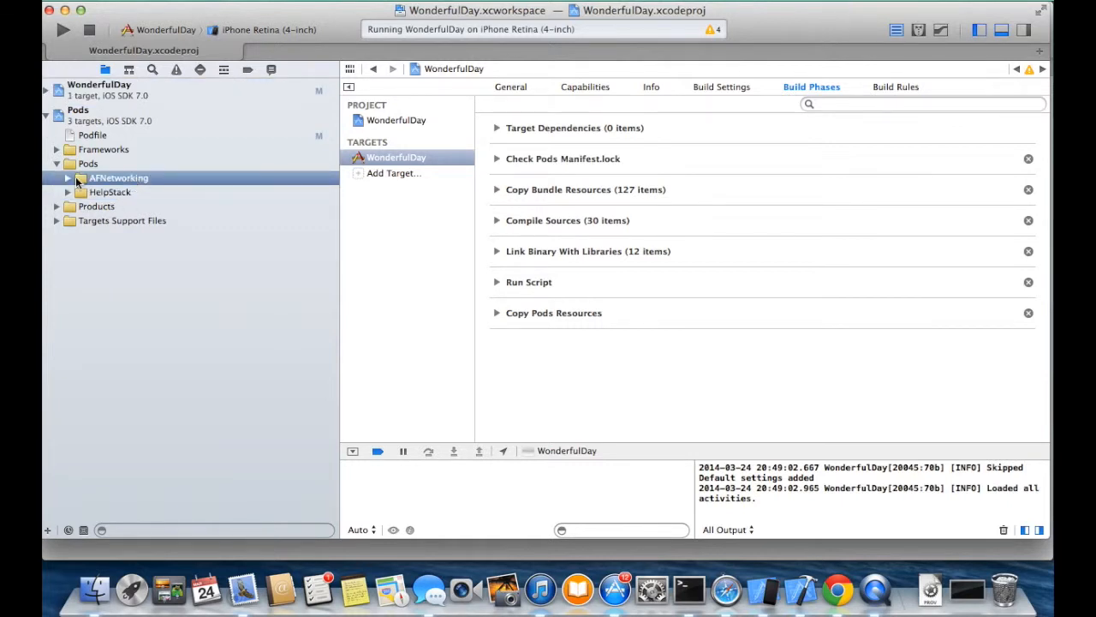
{"action": "left_click", "coordinate": [68, 192]}
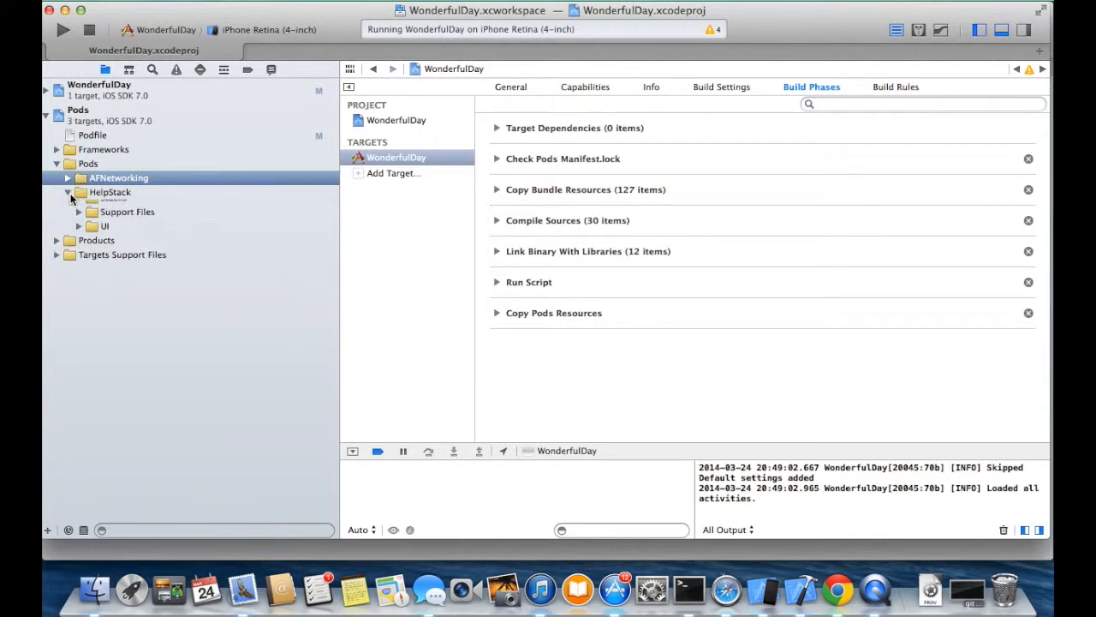
{"action": "left_click", "coordinate": [68, 192]}
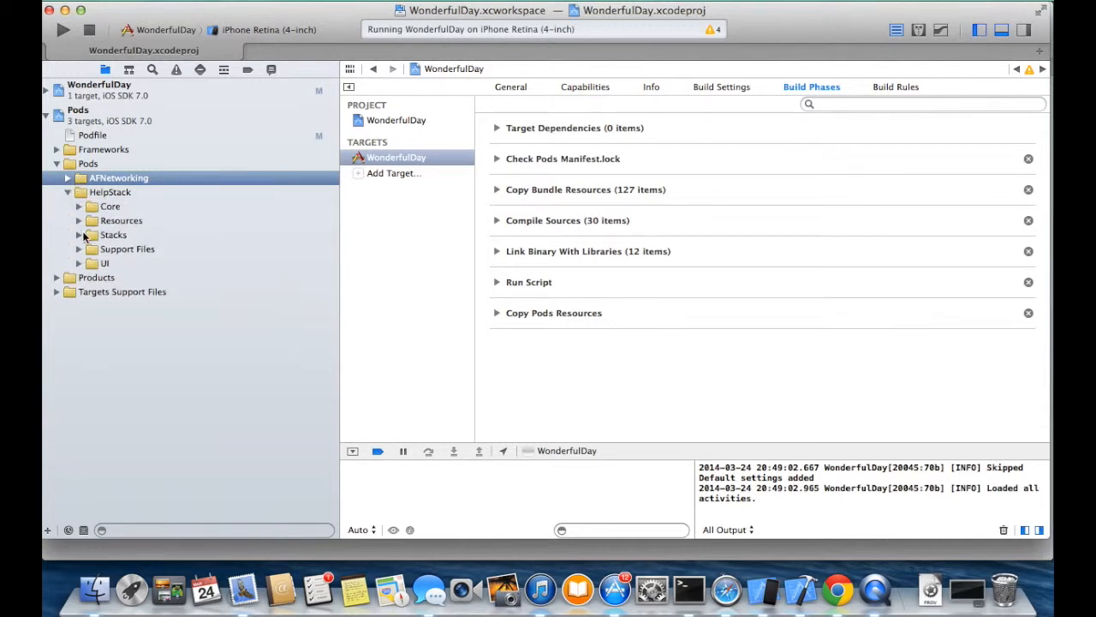
{"action": "mouse_move", "coordinate": [69, 234]}
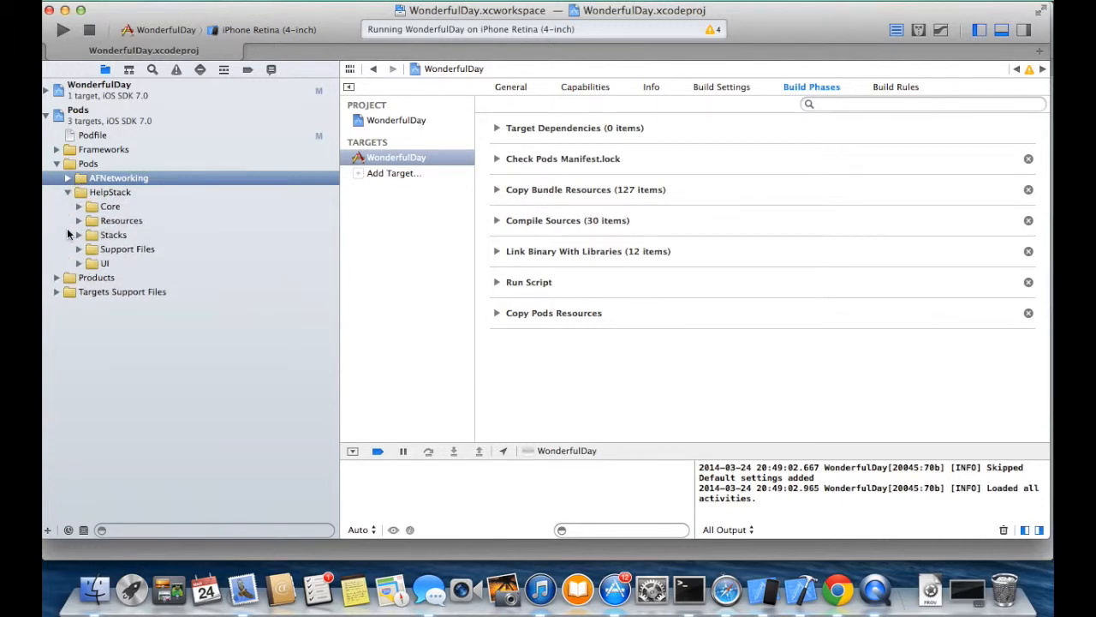
{"action": "left_click", "coordinate": [79, 234]}
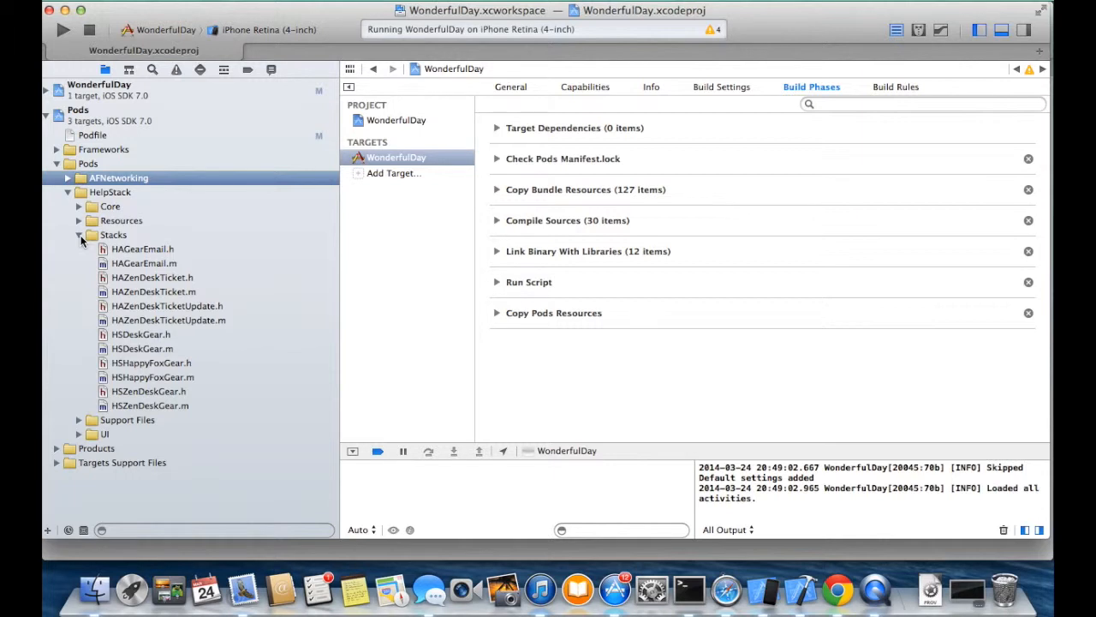
{"action": "mouse_move", "coordinate": [292, 320]}
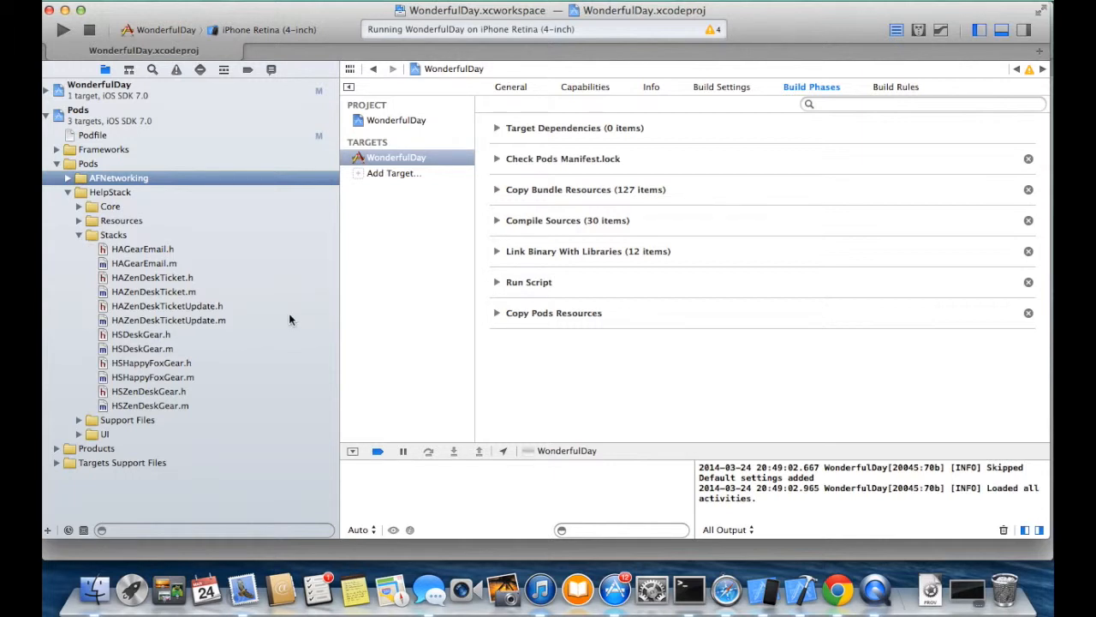
{"action": "mouse_move", "coordinate": [182, 369]}
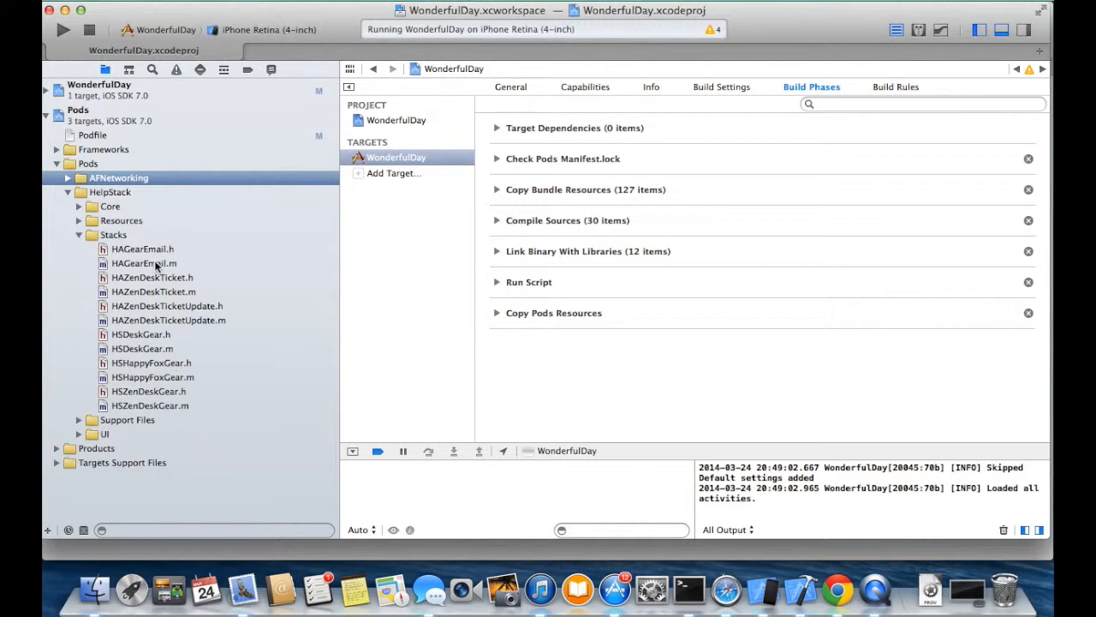
{"action": "left_click", "coordinate": [143, 263]}
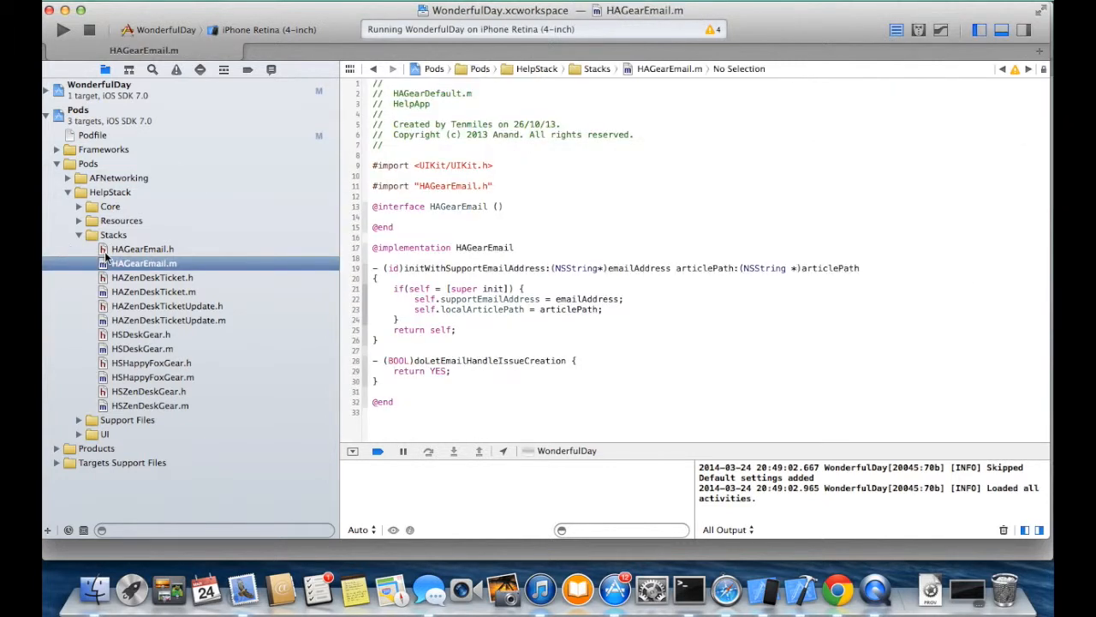
{"action": "mouse_move", "coordinate": [146, 362]}
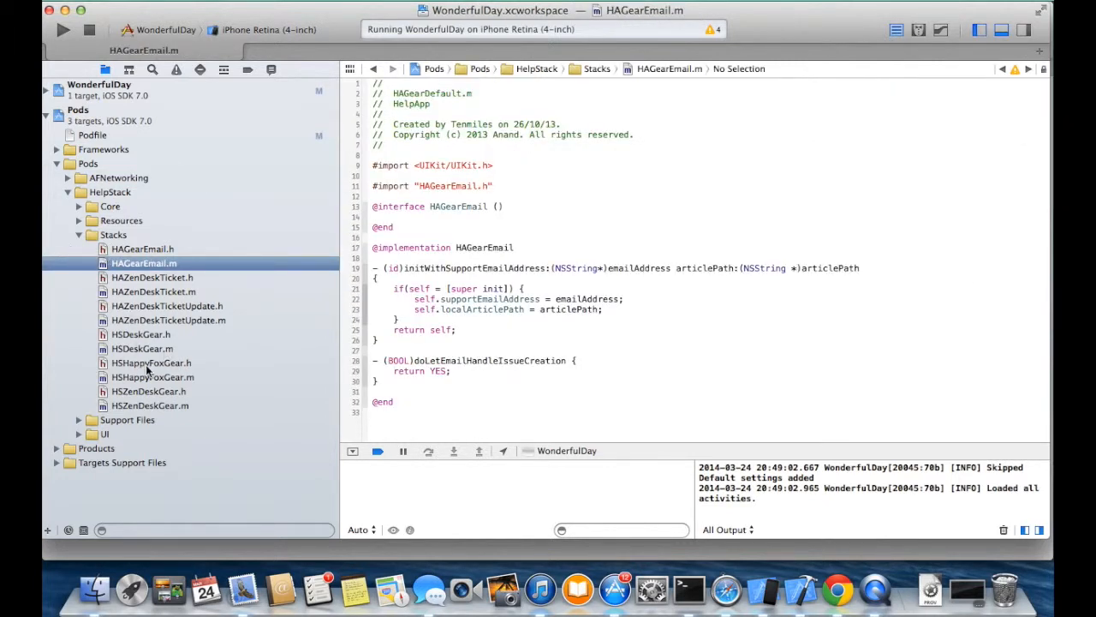
{"action": "left_click", "coordinate": [79, 234]}
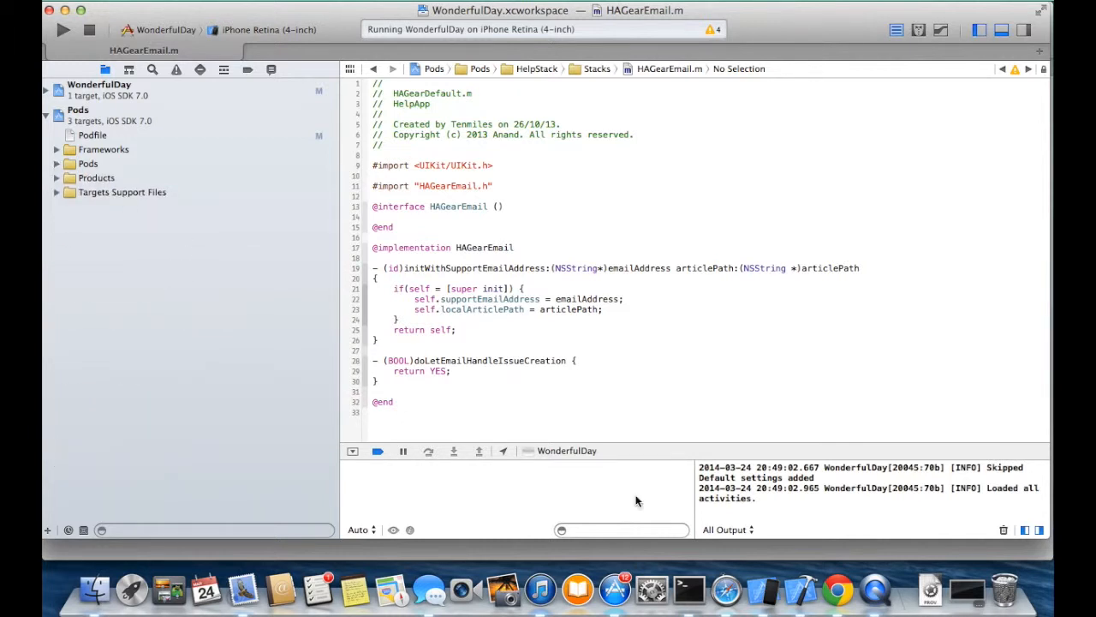
{"action": "left_click", "coordinate": [768, 590]}
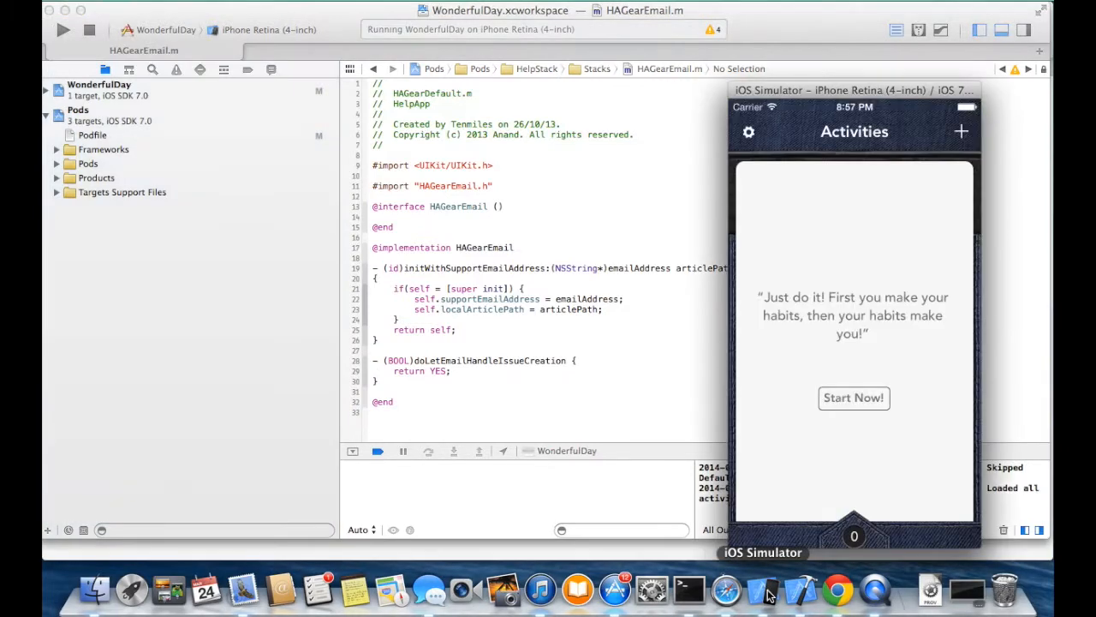
Leave the simulator and return to SettingsPageViewController.m in Xcode
{"action": "left_click", "coordinate": [748, 131]}
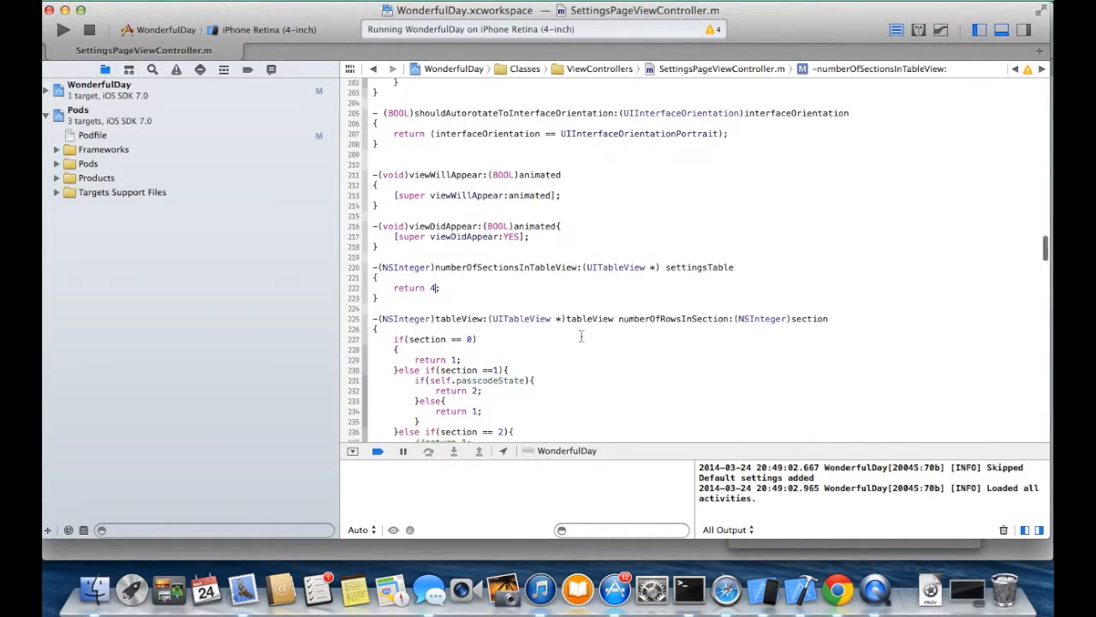
Uncomment the two Help cell lines in SettingsPageViewController.m
{"action": "scroll", "scroll_direction": "down", "scroll_amount": 3}
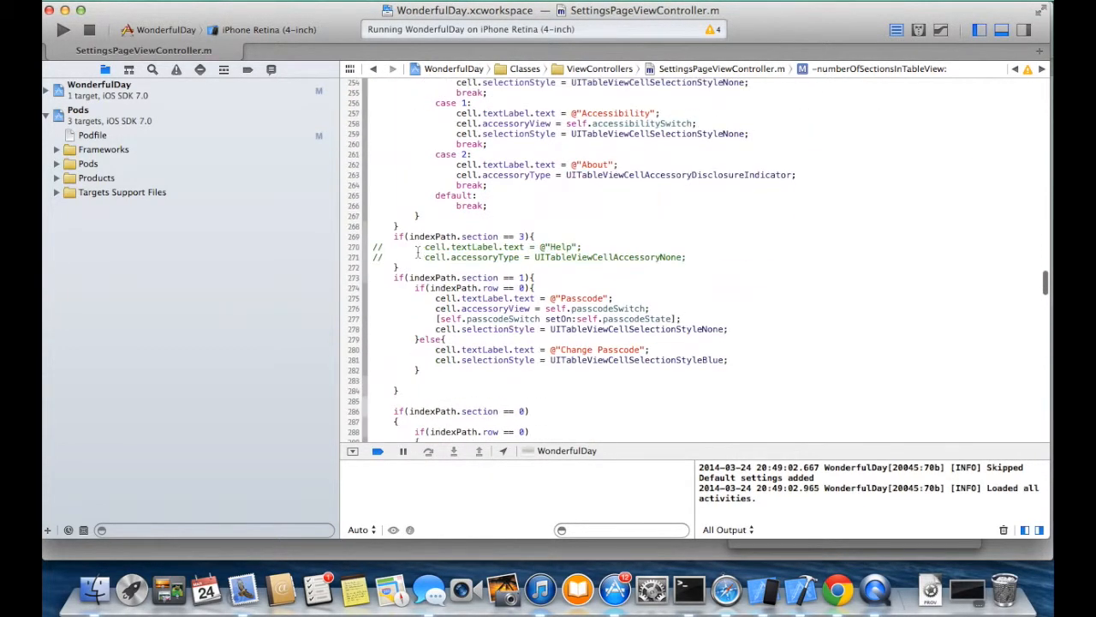
{"action": "left_click_drag", "start_coordinate": [425, 247], "coordinate": [687, 257]}
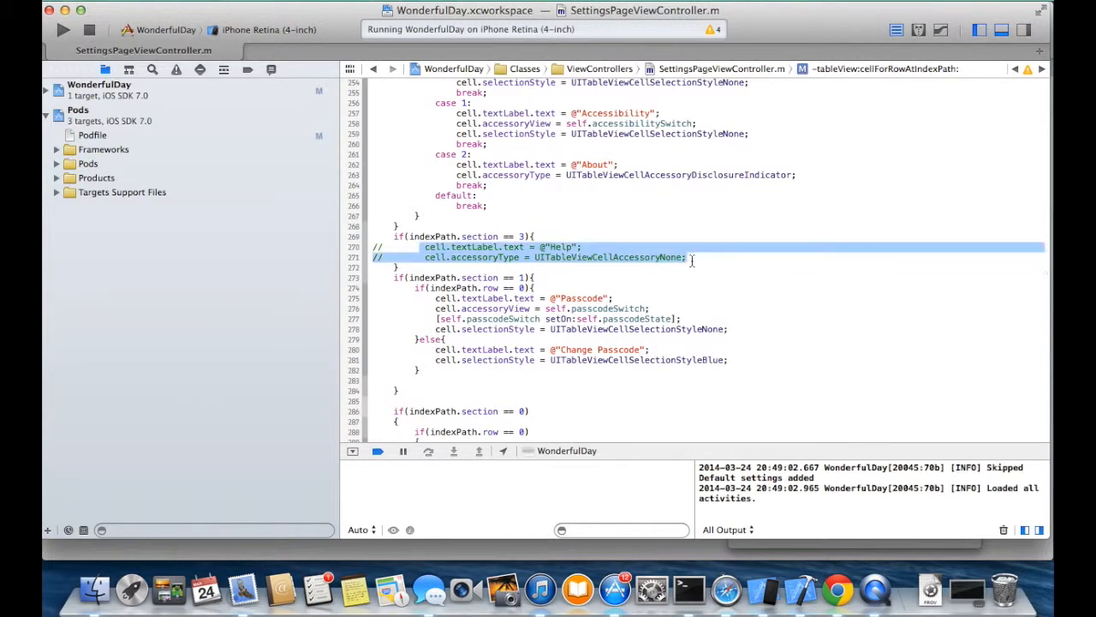
{"action": "key", "text": "cmd+/"}
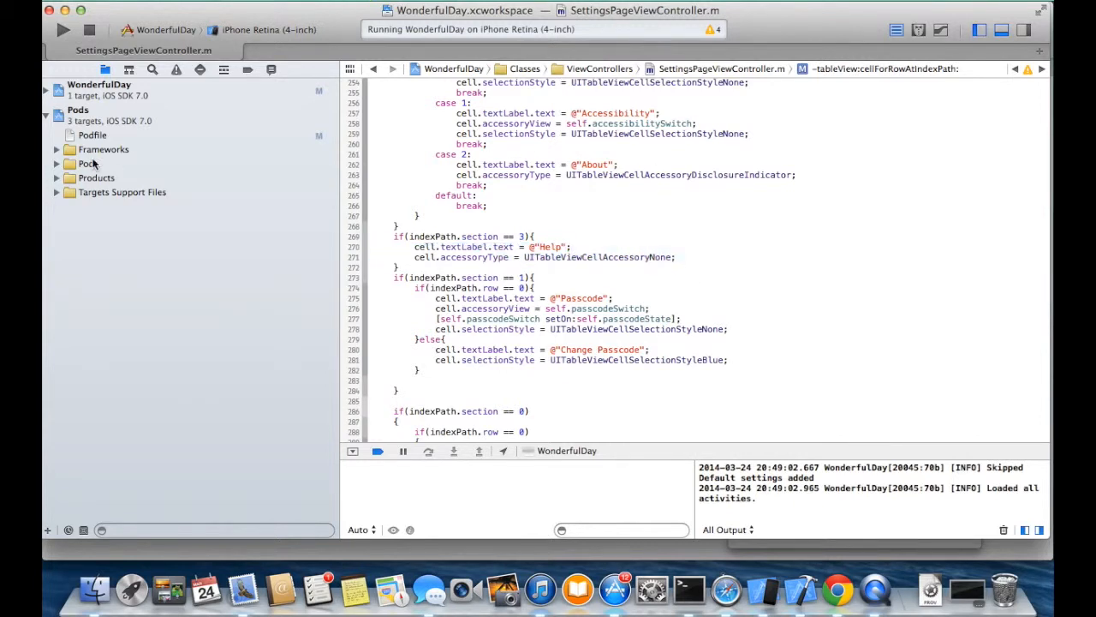
Browse HelpStack's Core folder and add [[HSHelpStack instance] showHelp:self] for the Help row
{"action": "left_click", "coordinate": [55, 163]}
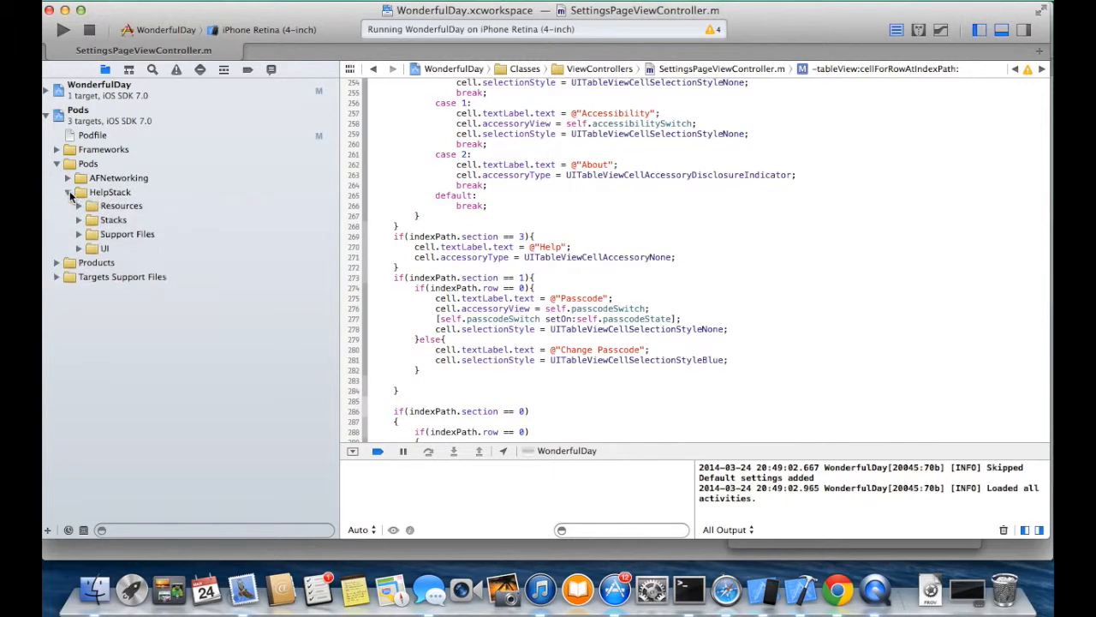
{"action": "left_click", "coordinate": [68, 190]}
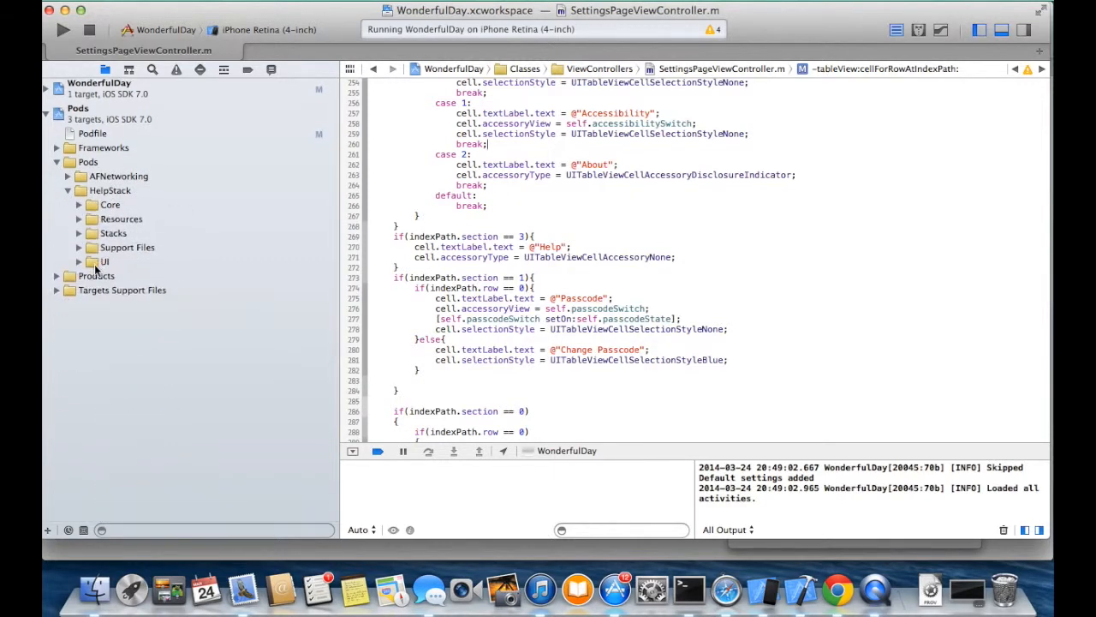
{"action": "left_click", "coordinate": [79, 205]}
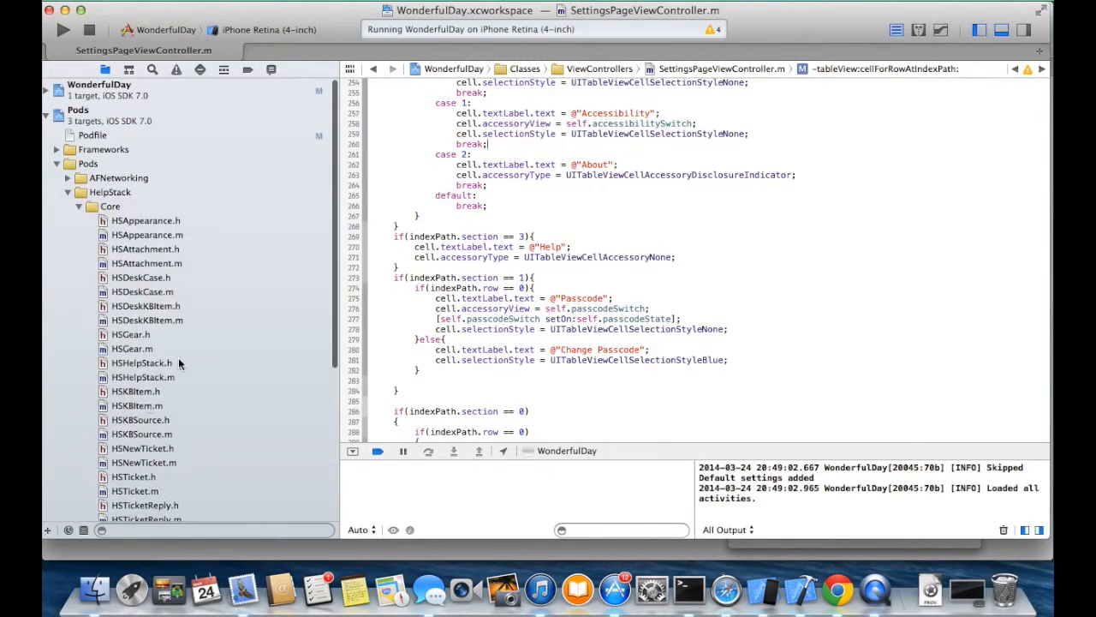
{"action": "scroll", "scroll_direction": "down", "scroll_amount": 3}
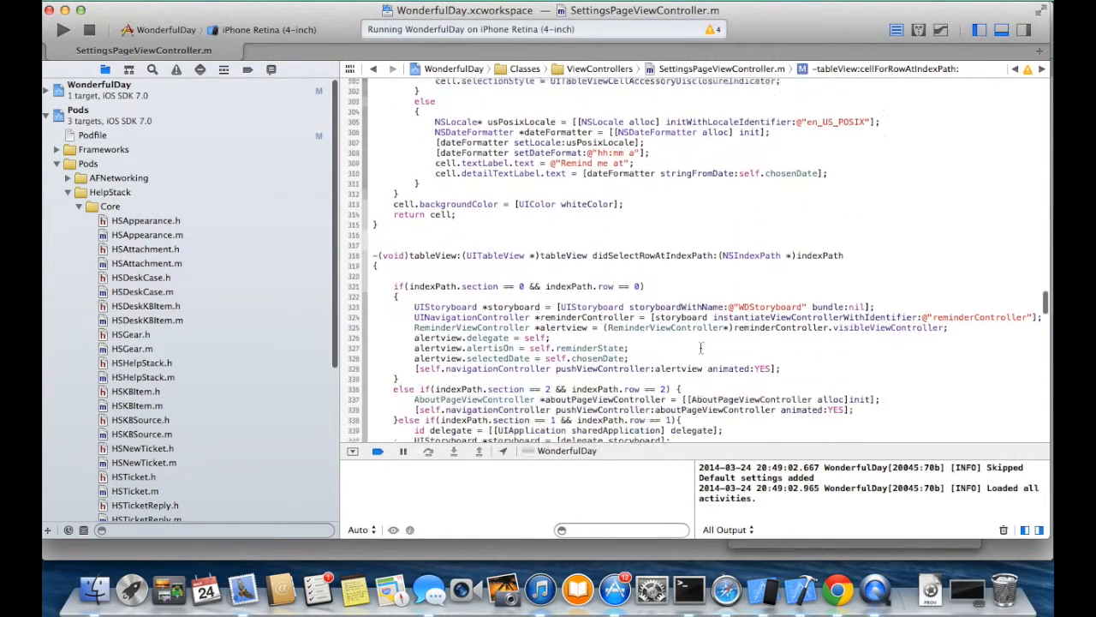
{"action": "scroll", "scroll_direction": "down", "scroll_amount": 3}
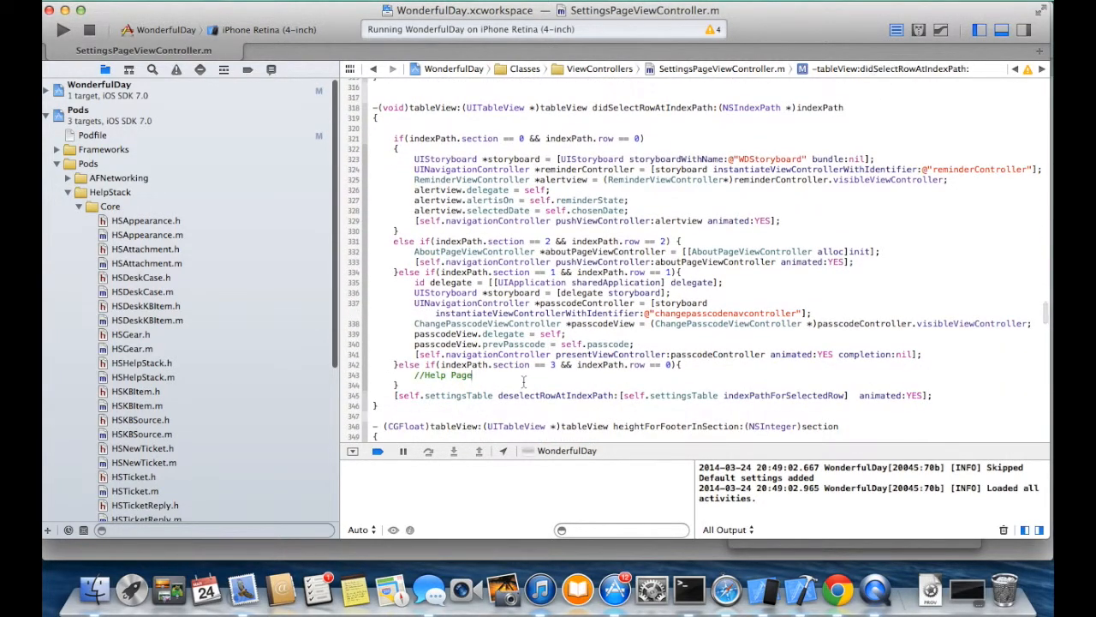
{"action": "type", "text": "[HSHelpStack]"}
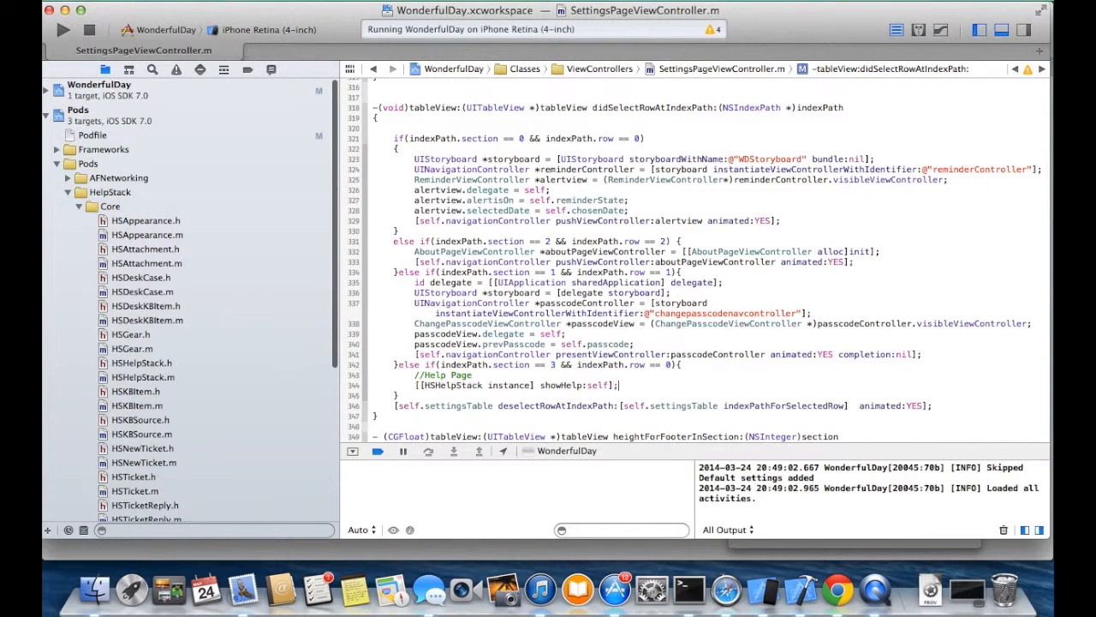
{"action": "mouse_move", "coordinate": [74, 213]}
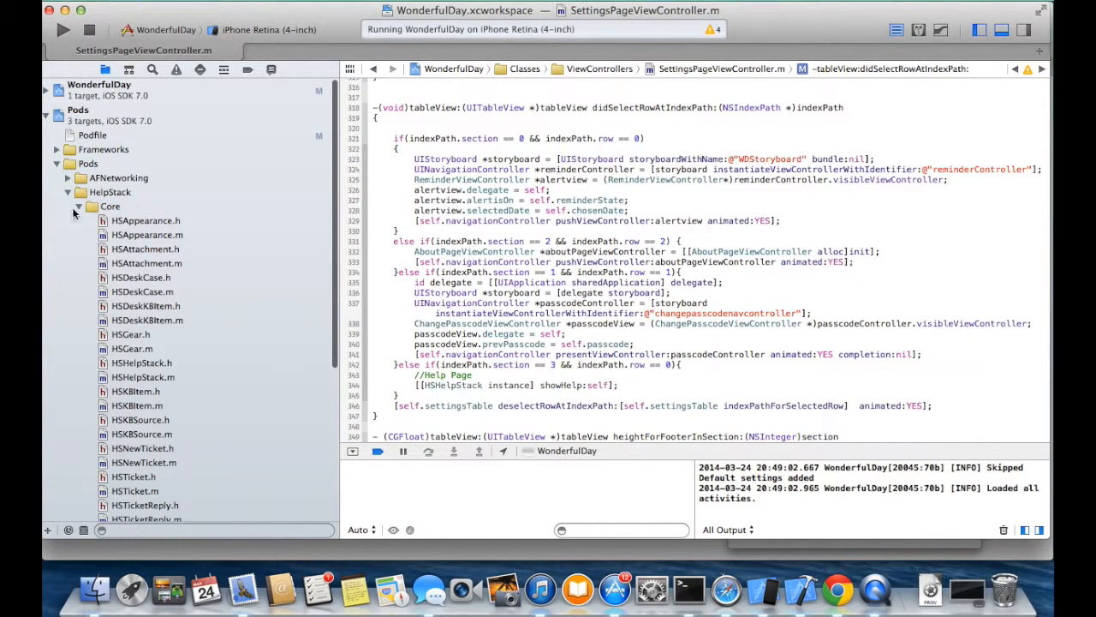
{"action": "left_click", "coordinate": [68, 192]}
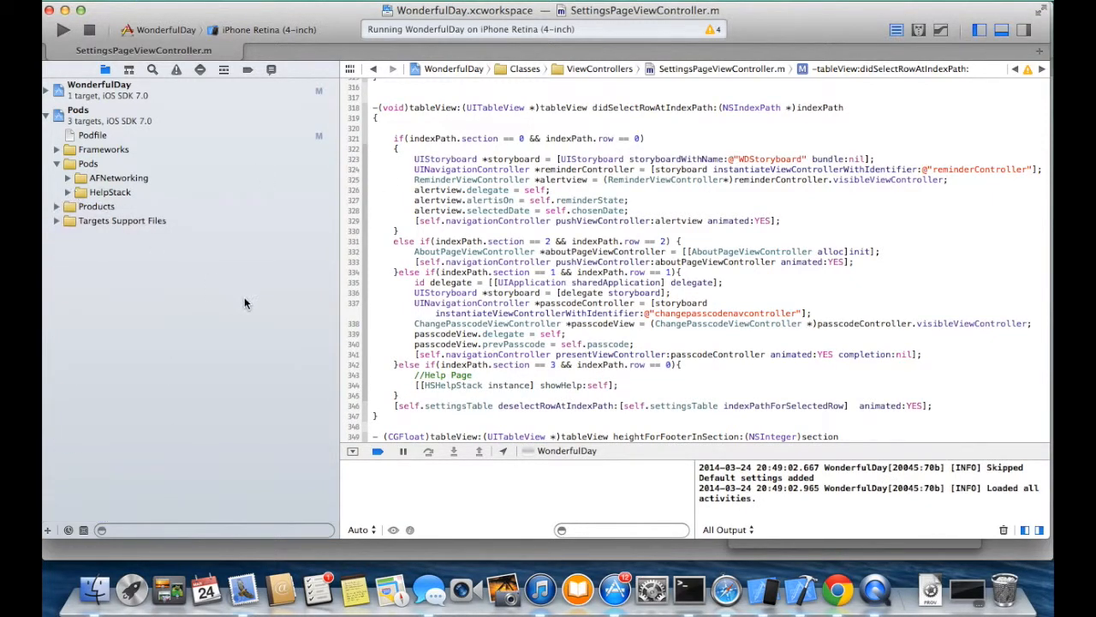
{"action": "scroll", "scroll_direction": "down", "scroll_amount": 3}
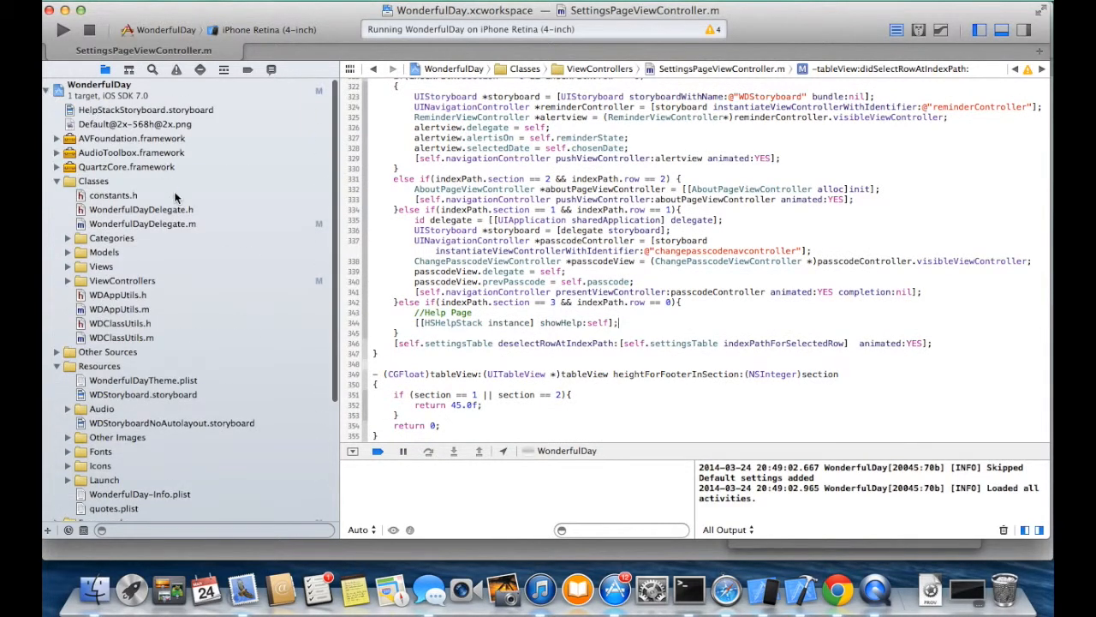
{"action": "left_click", "coordinate": [142, 223]}
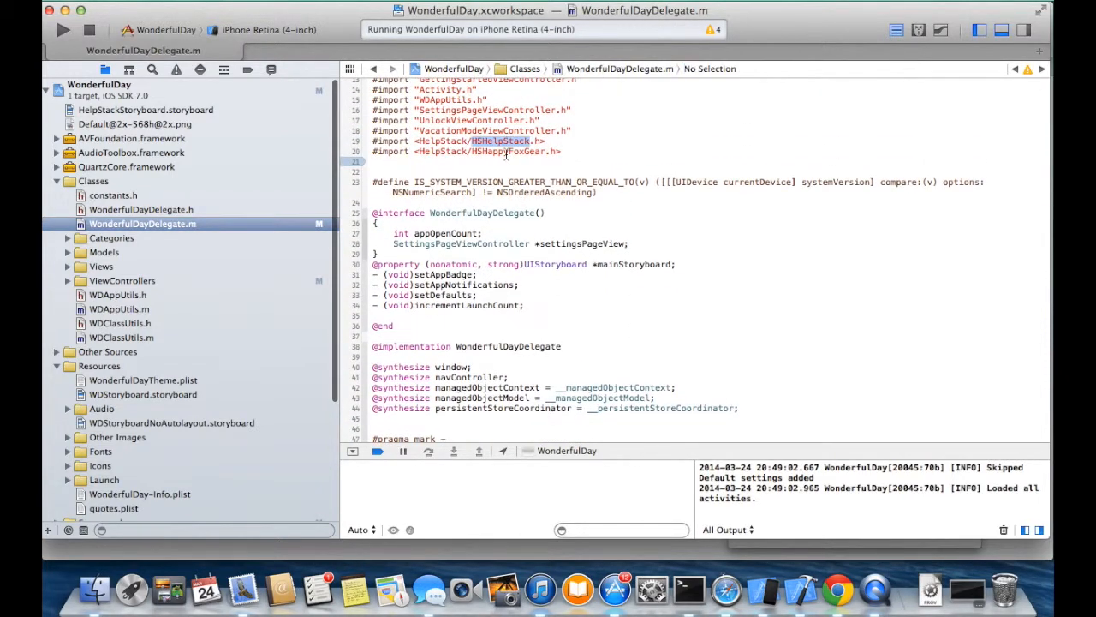
{"action": "scroll", "scroll_direction": "down", "scroll_amount": 3}
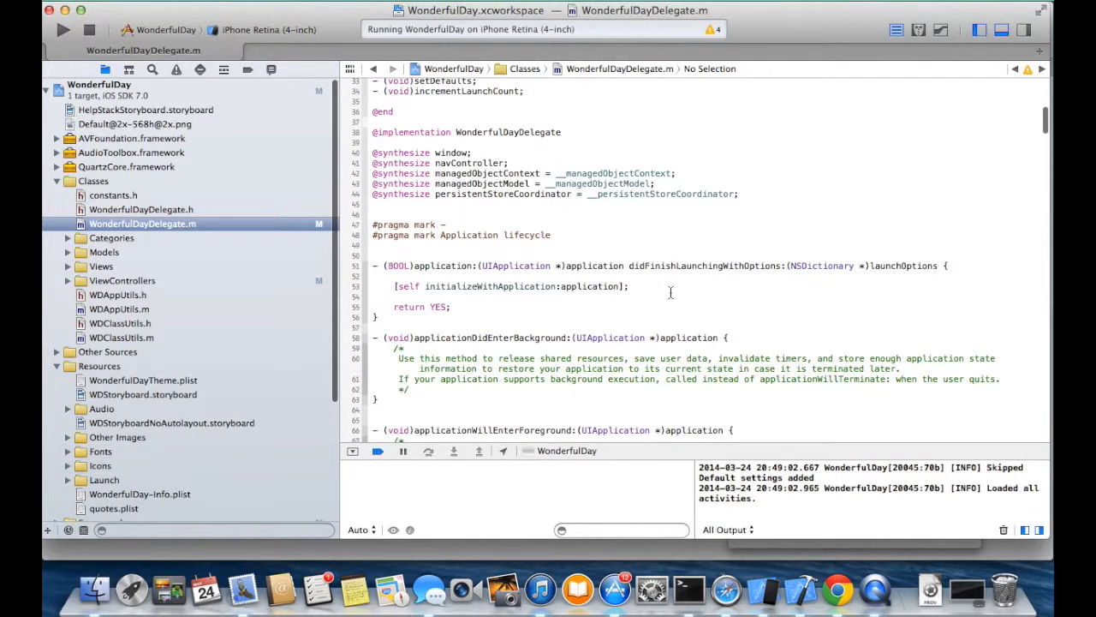
{"action": "type", "text": "HSHelpStack"}
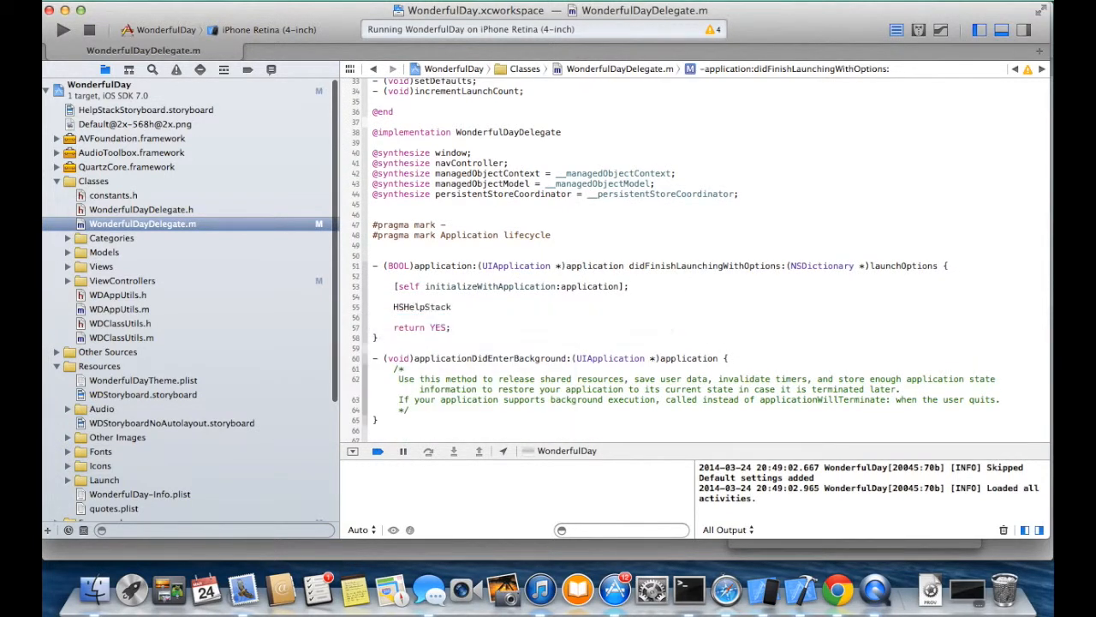
{"action": "type", "text": "*helpStack ="}
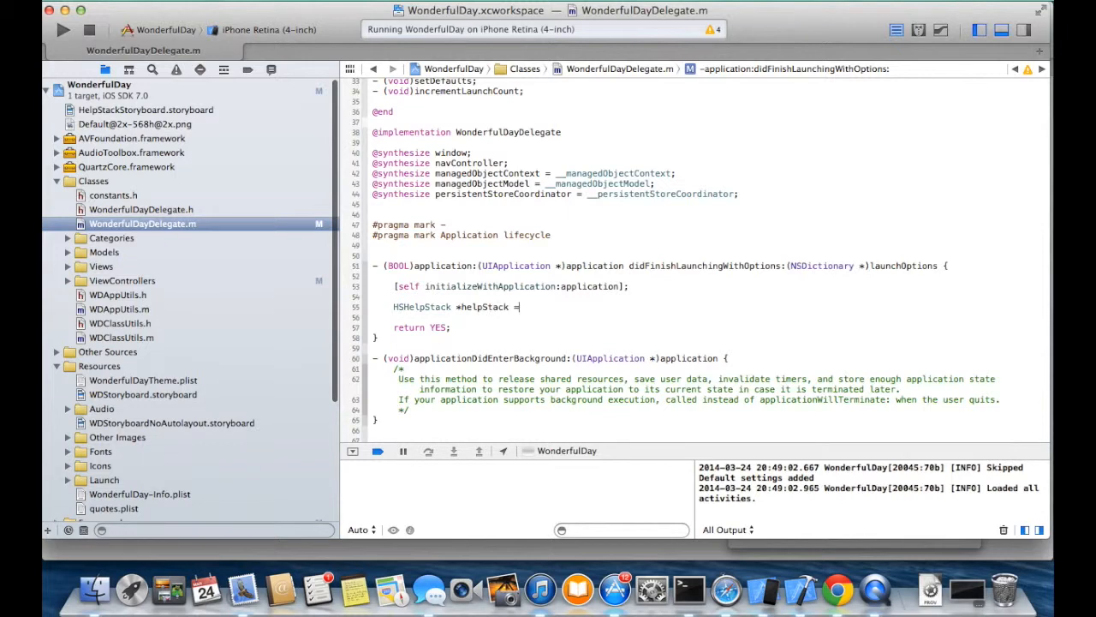
{"action": "type", "text": "[HSHelpStack]"}
{"action": "type", "text": "HSHappyFoxGear *hfgear = [HS"}
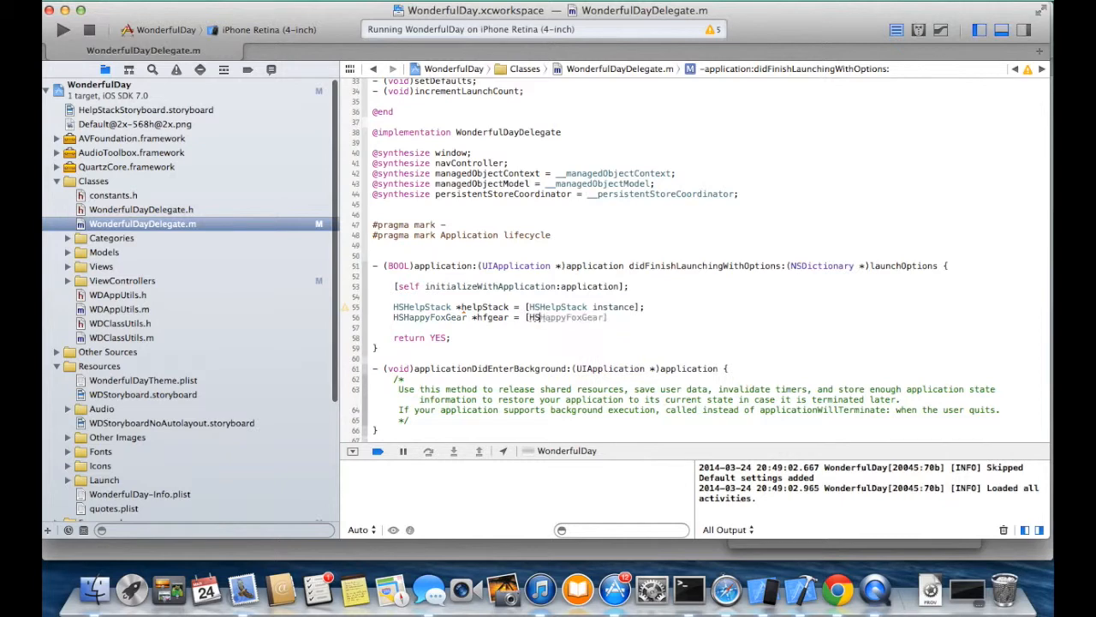
{"action": "type", "text": "alloc] initWithInstanceUrl:@"}
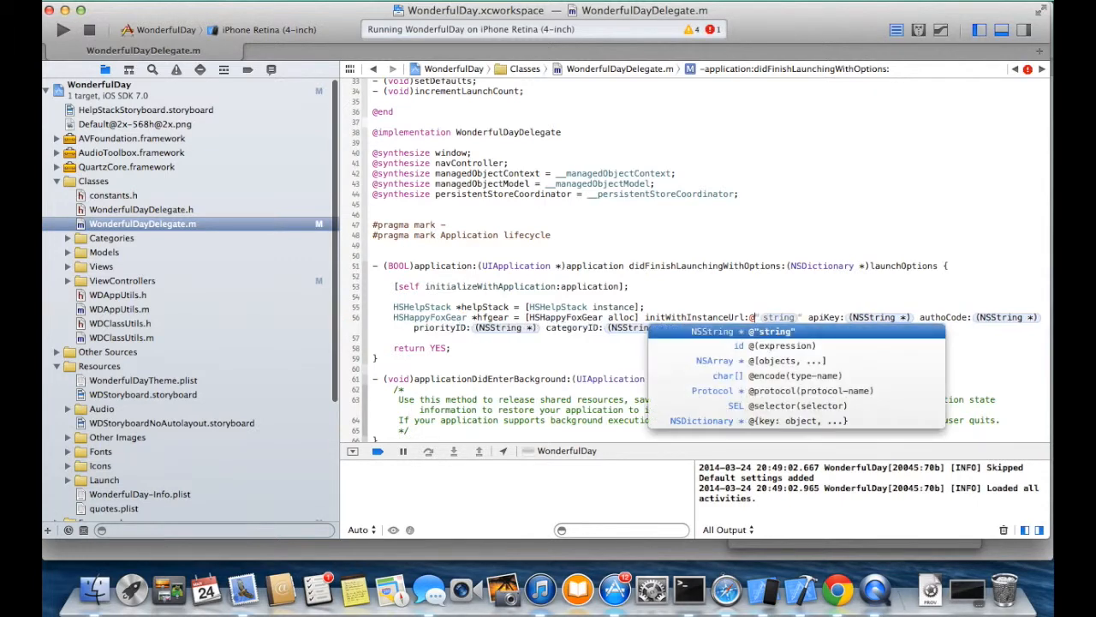
{"action": "type", "text": "https\""}
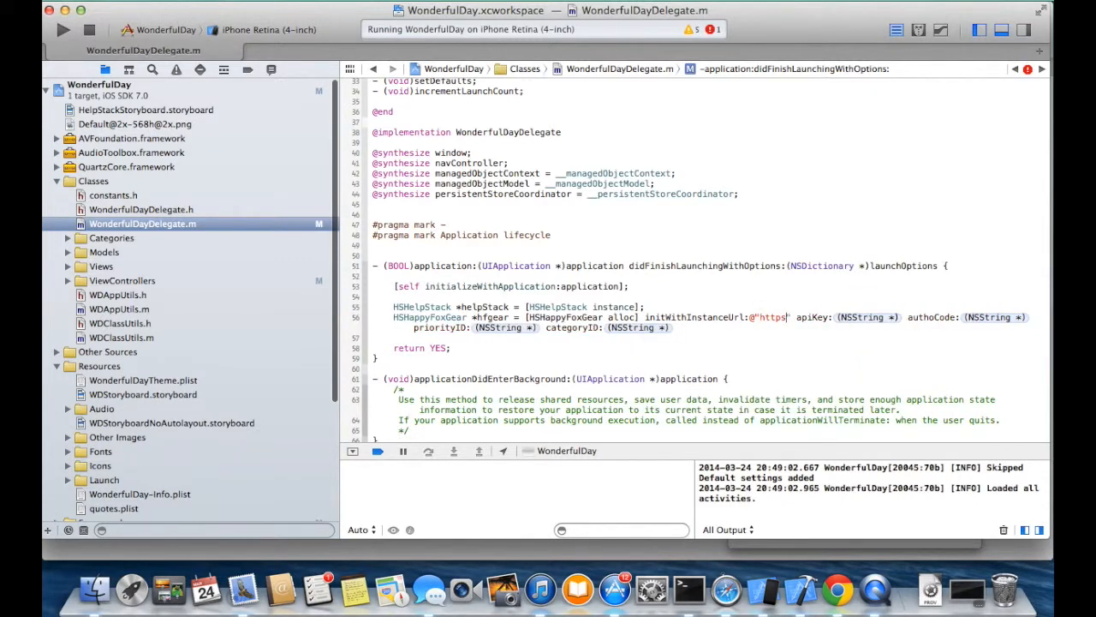
{"action": "type", "text": "://wonderfulday.happyfox.com\""}
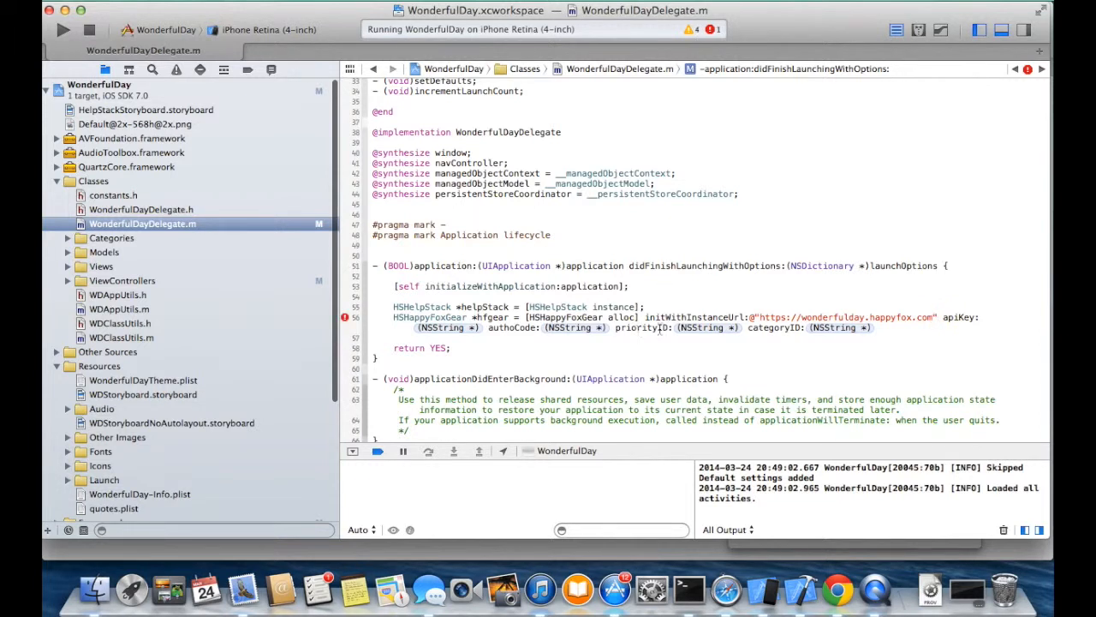
{"action": "mouse_move", "coordinate": [689, 606]}
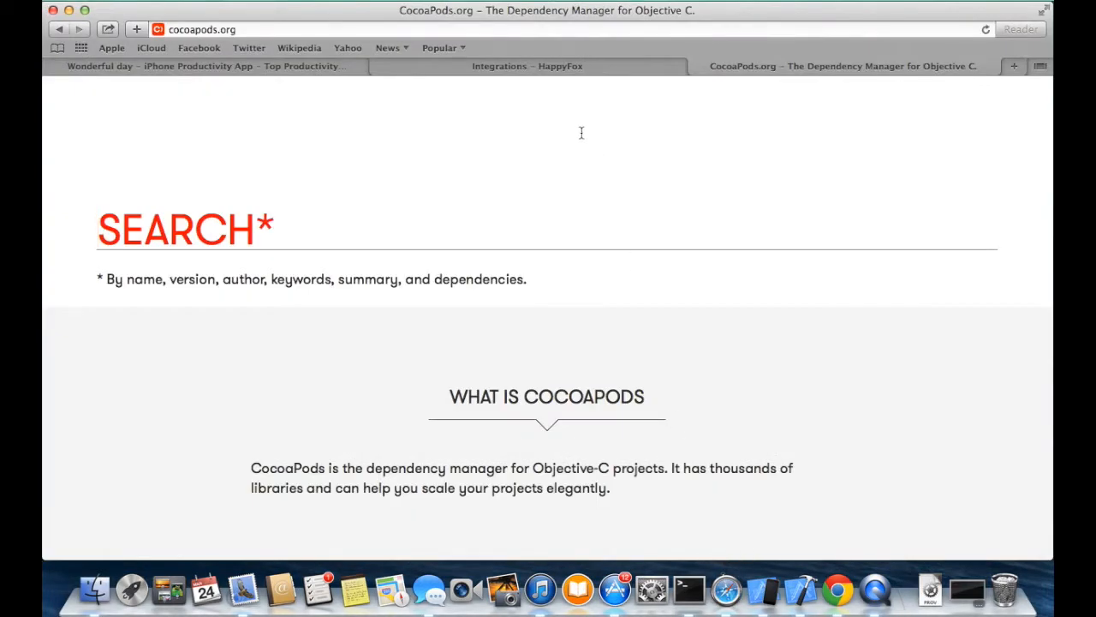
View the helpstack API key and auth code in HappyFox, then return to Xcode
{"action": "left_click", "coordinate": [526, 66]}
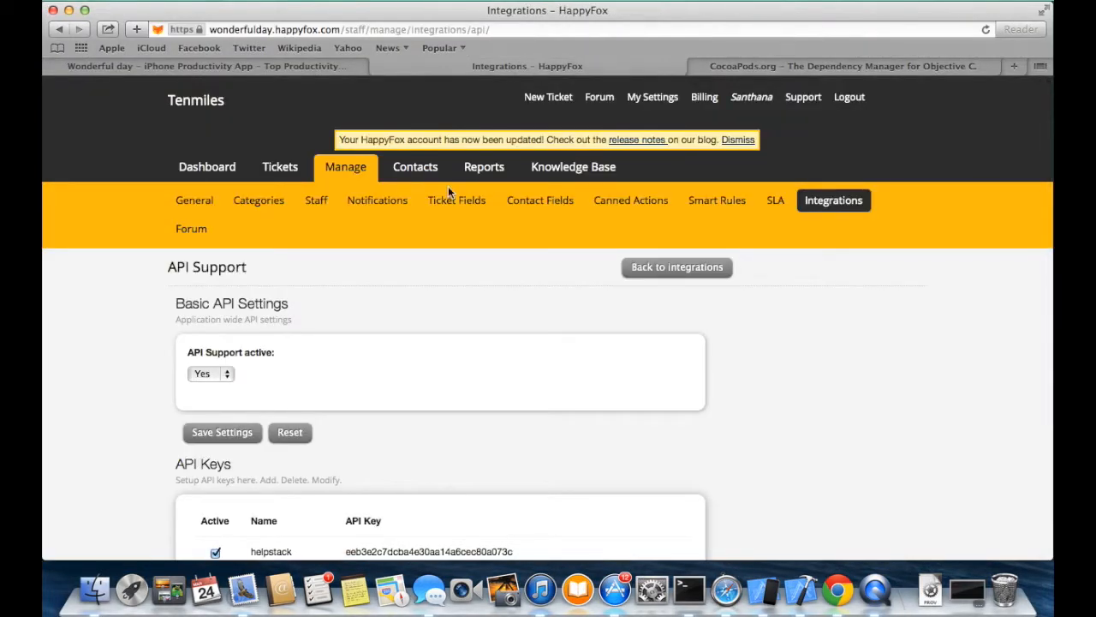
{"action": "mouse_move", "coordinate": [395, 179]}
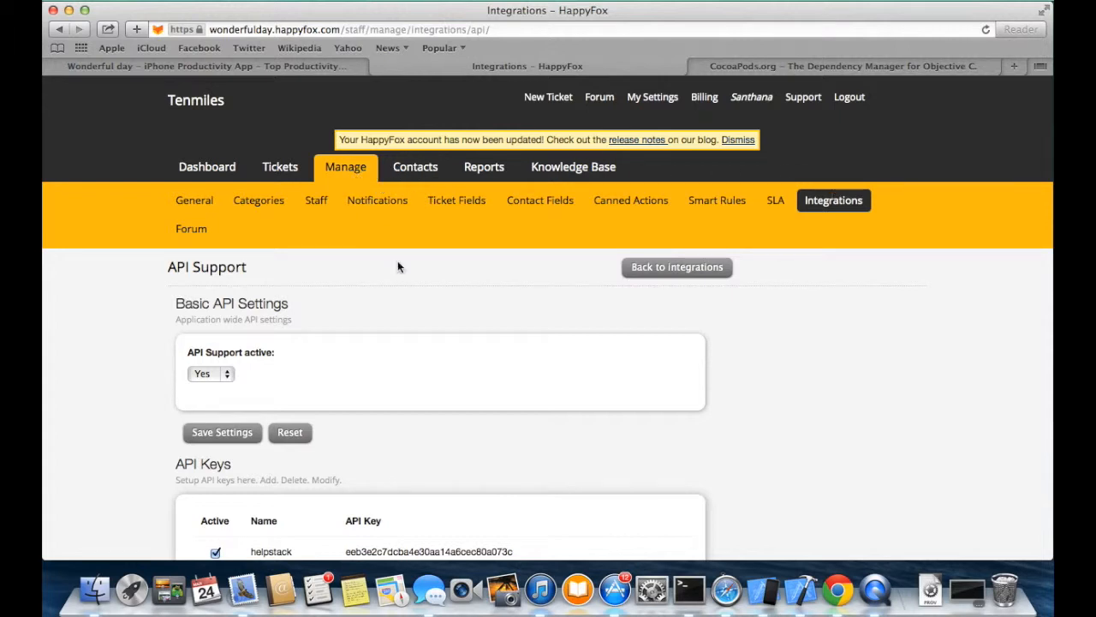
{"action": "scroll", "scroll_direction": "down", "scroll_amount": 3}
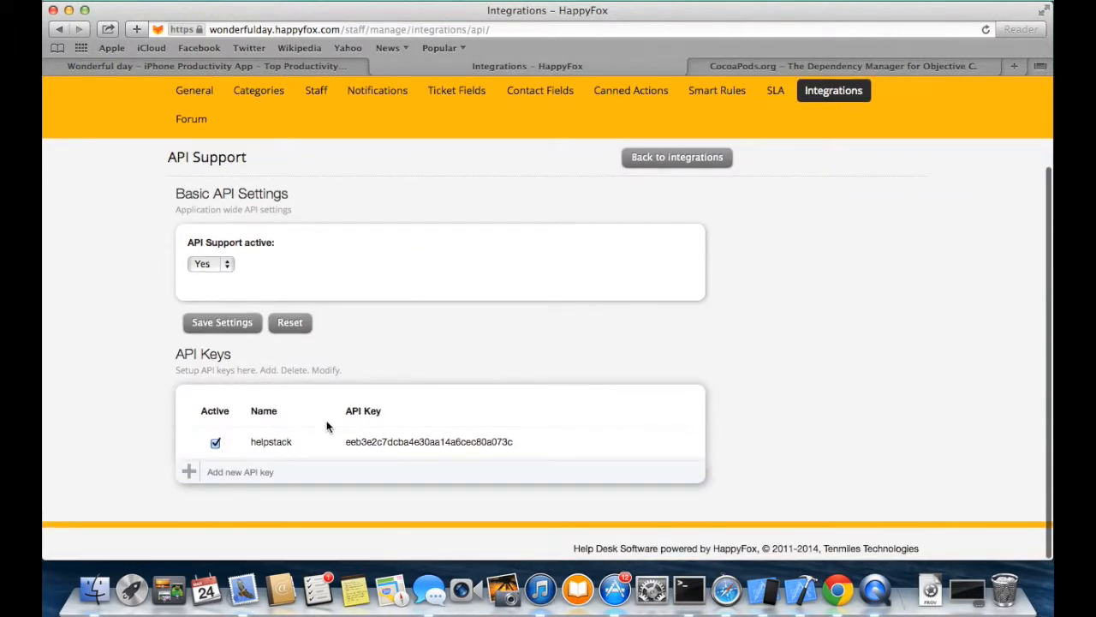
{"action": "mouse_move", "coordinate": [457, 497]}
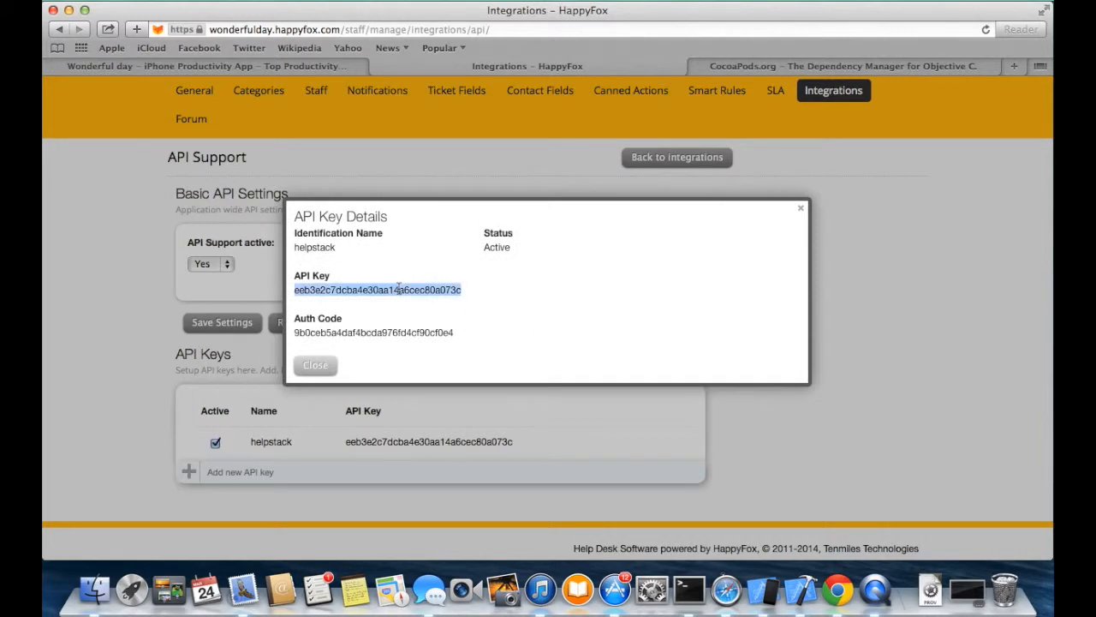
{"action": "left_click", "coordinate": [794, 588]}
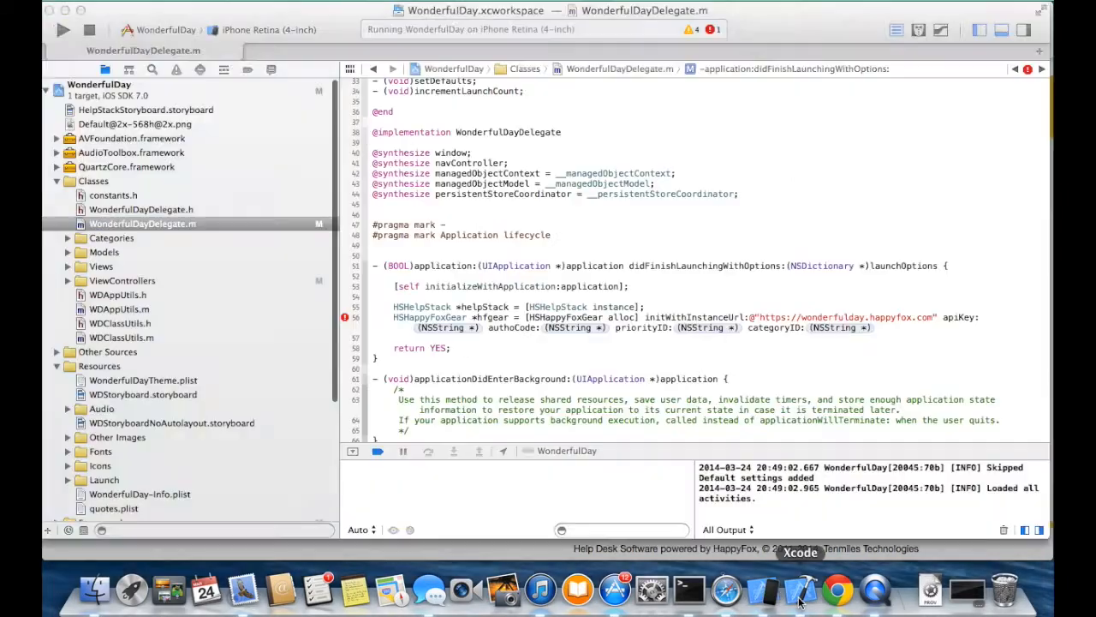
Fill in apiKey and authCode, set categoryID to @"1", and assign helpStack.gear
{"action": "double_click", "coordinate": [437, 327]}
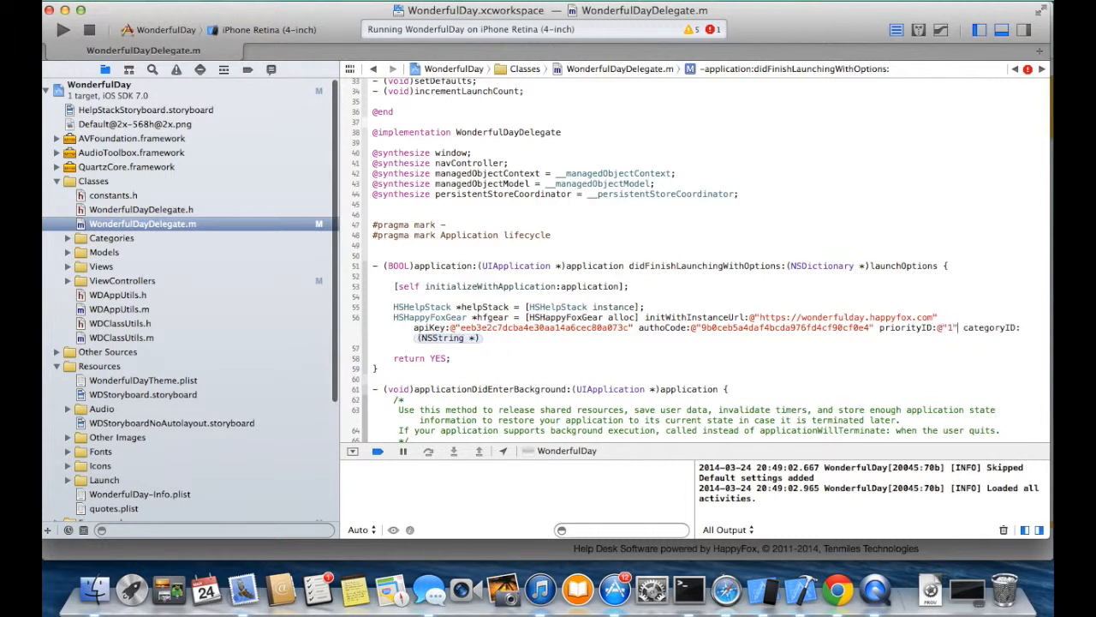
{"action": "type", "text": "categoryID:@\"1\""}
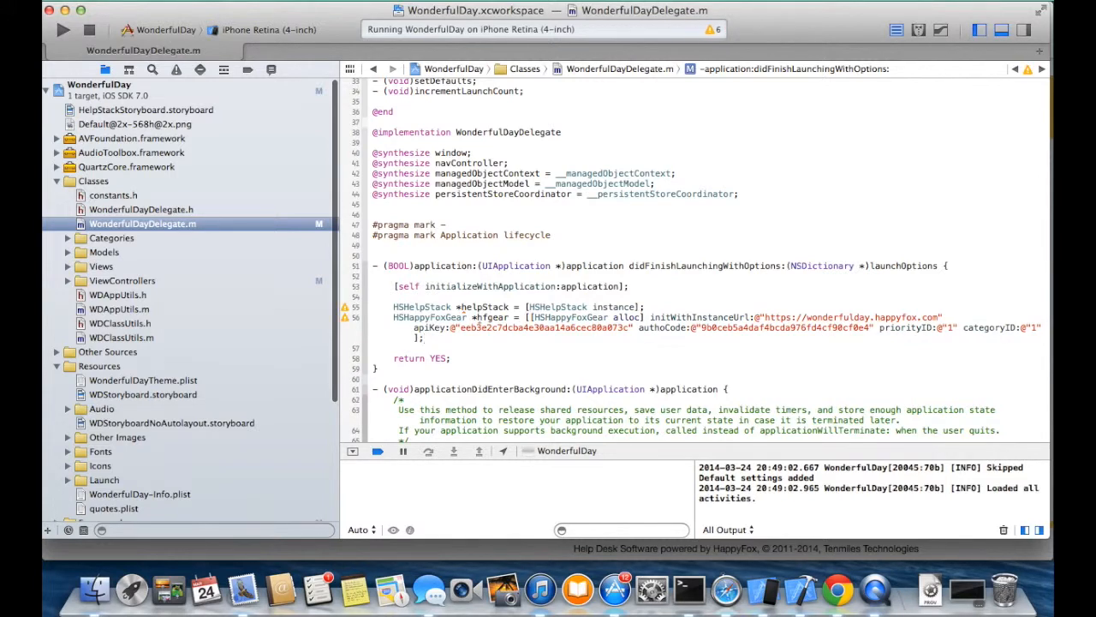
{"action": "type", "text": "helpStack.gear = hfgear;"}
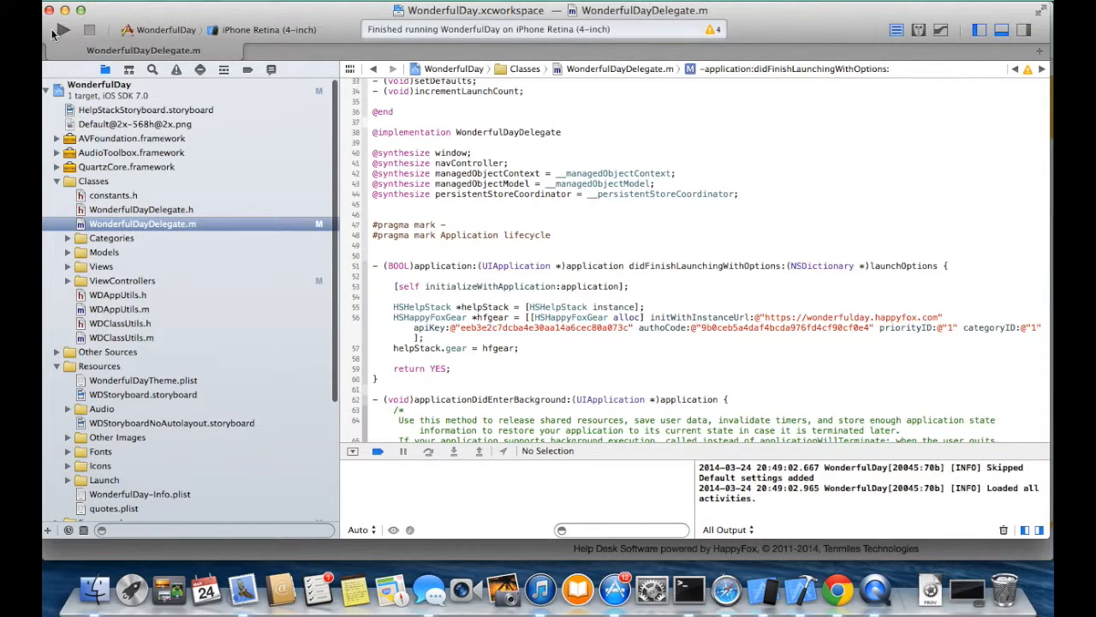
Run WonderfulDay and open Help from the app's Settings in the simulator
{"action": "left_click", "coordinate": [58, 32]}
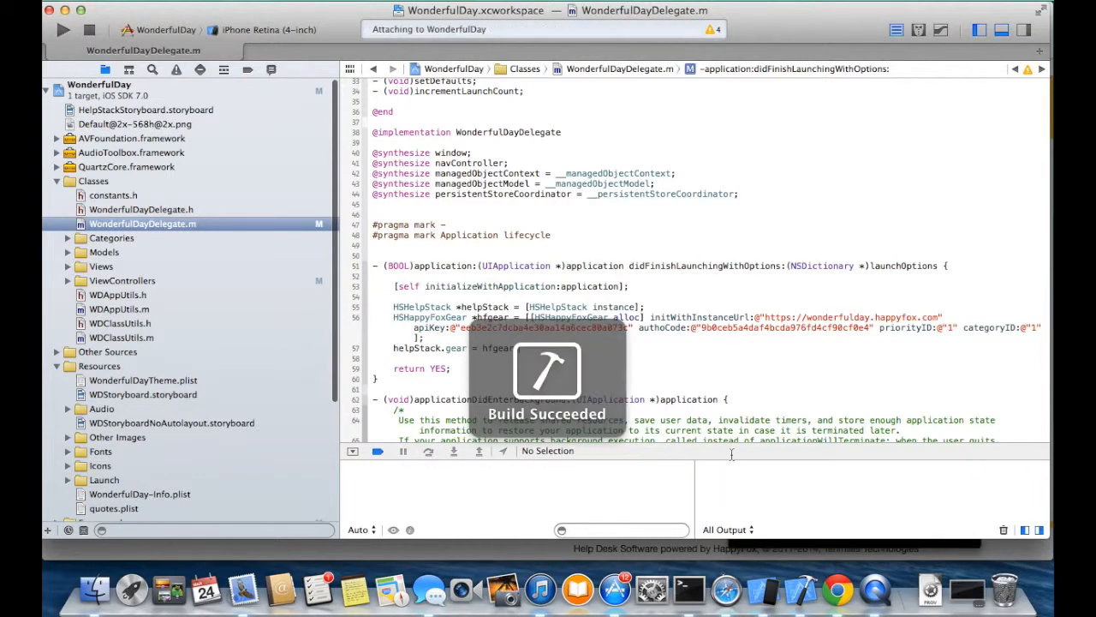
{"action": "left_click", "coordinate": [60, 28]}
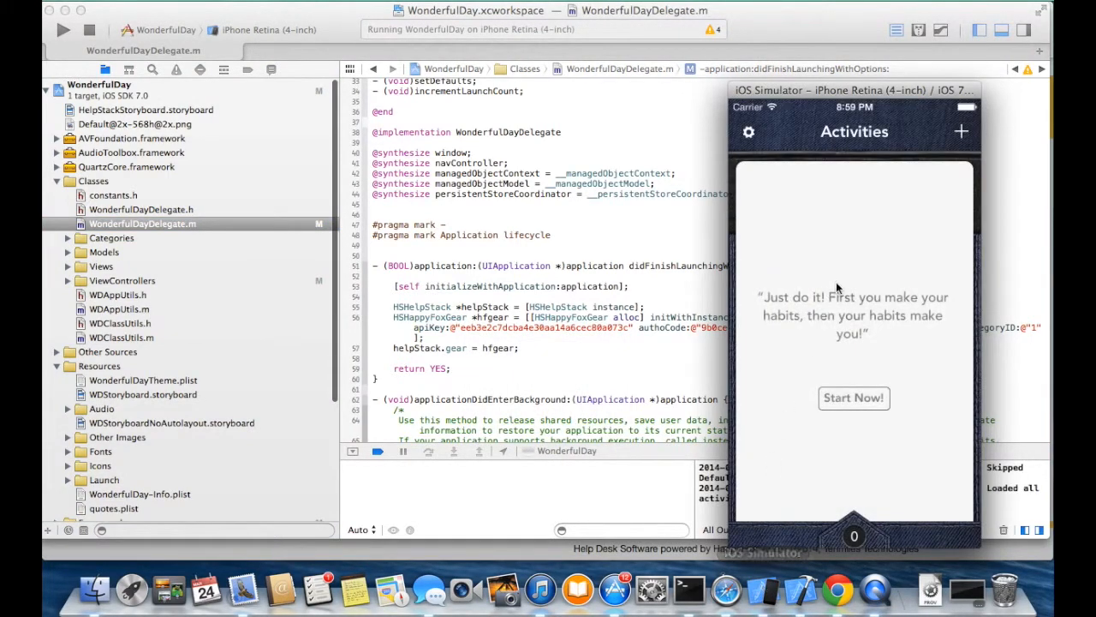
{"action": "left_click", "coordinate": [748, 131]}
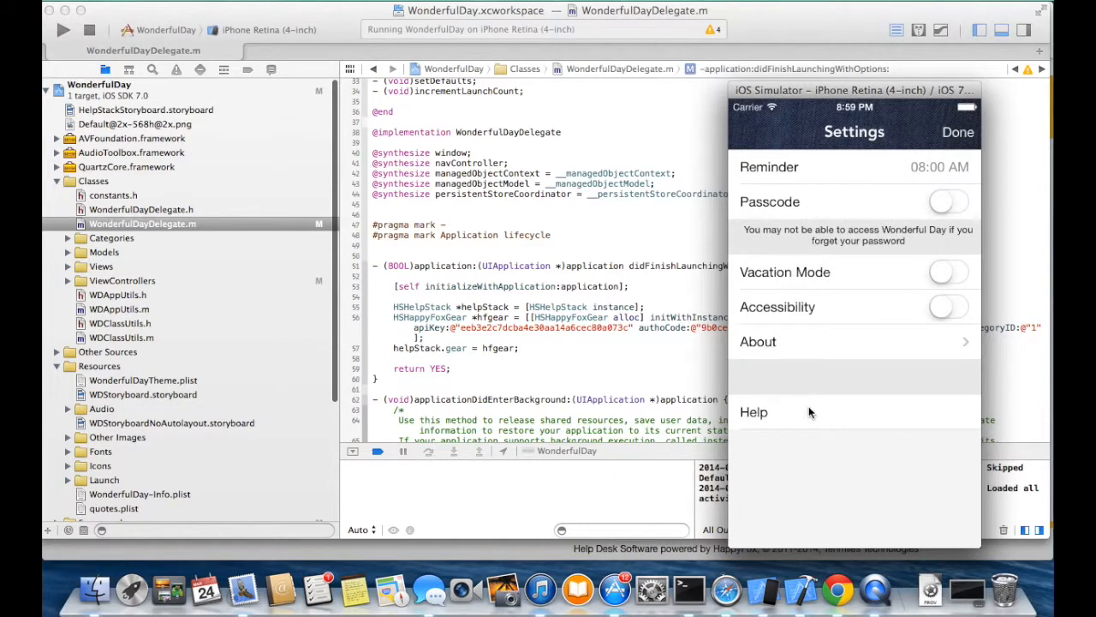
{"action": "left_click", "coordinate": [753, 412]}
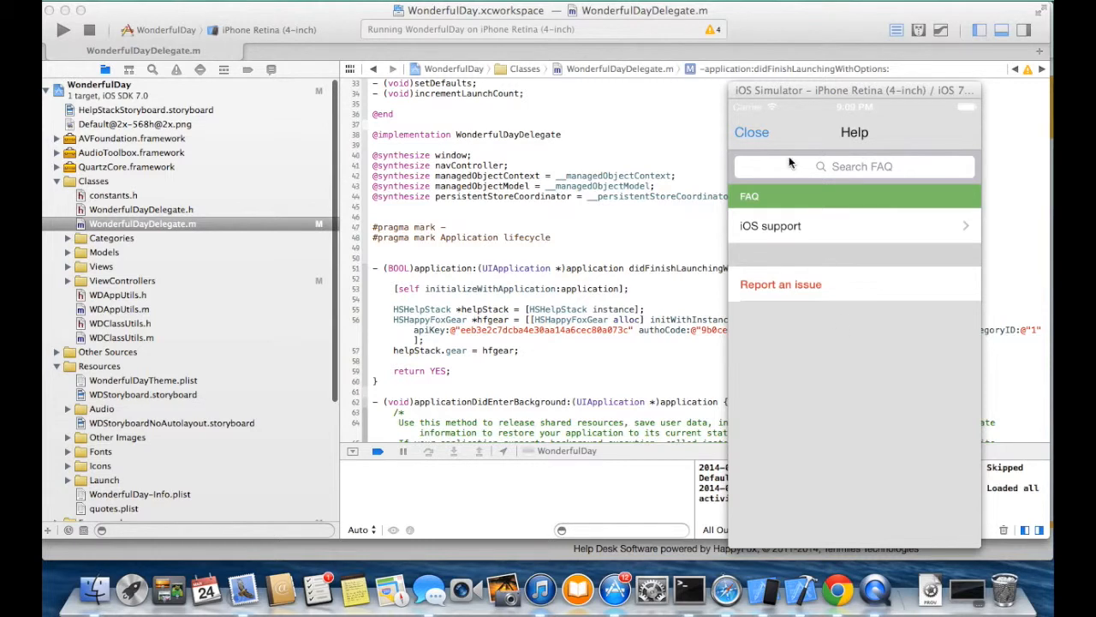
{"action": "mouse_move", "coordinate": [842, 241]}
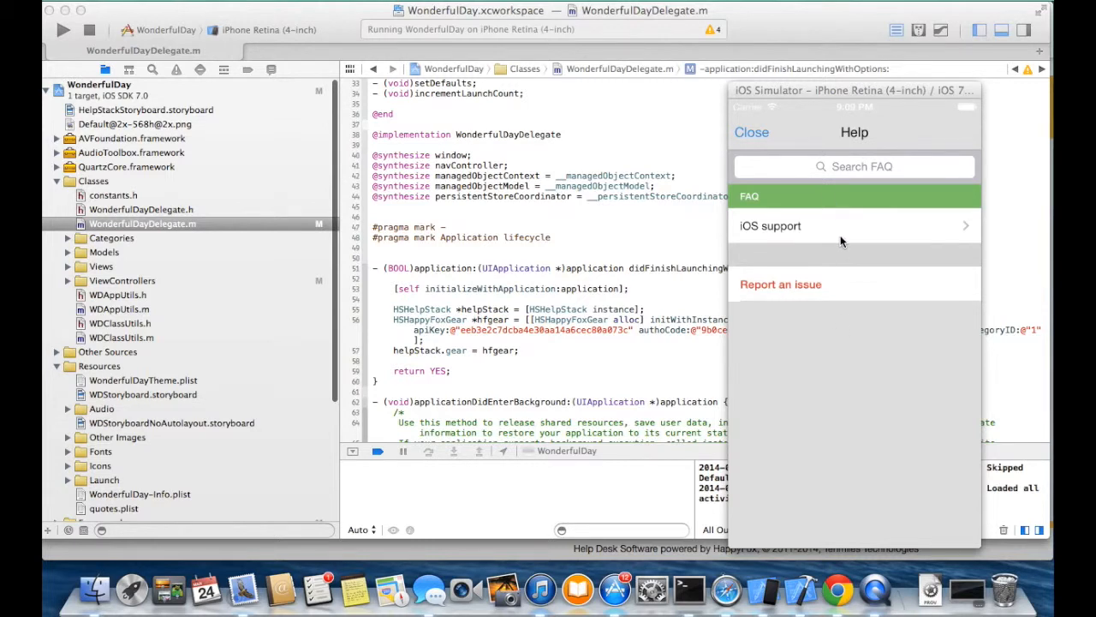
{"action": "mouse_move", "coordinate": [664, 261]}
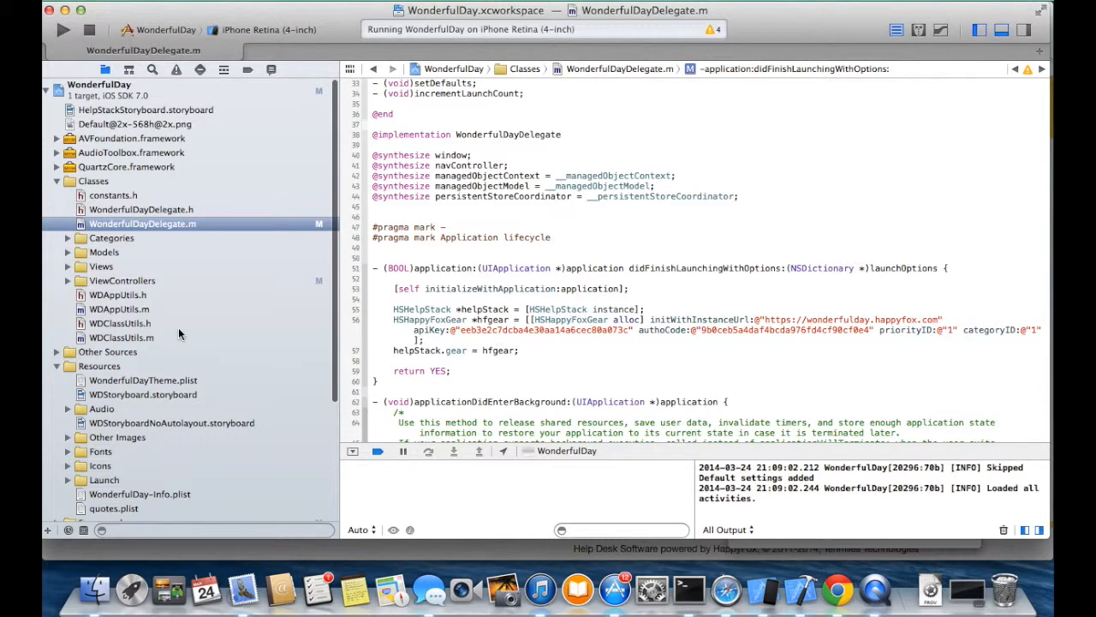
Review WonderfulDayTheme.plist, then add setThemeFromPlist:@"WonderfulDayTheme" in WonderfulDayDelegate.m
{"action": "left_click", "coordinate": [143, 380]}
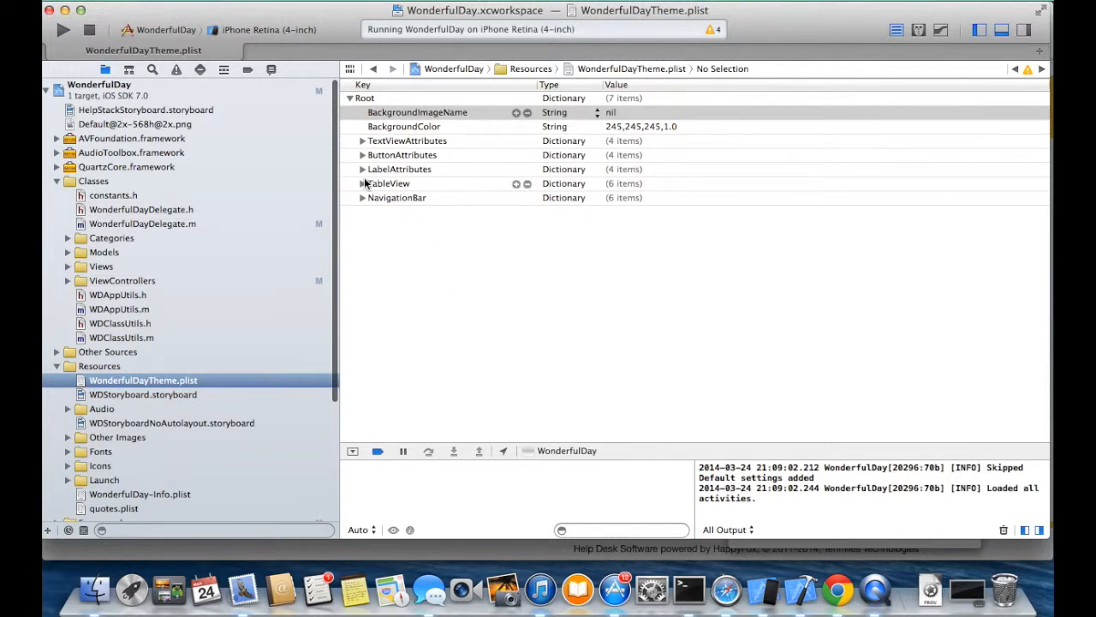
{"action": "left_click", "coordinate": [408, 140]}
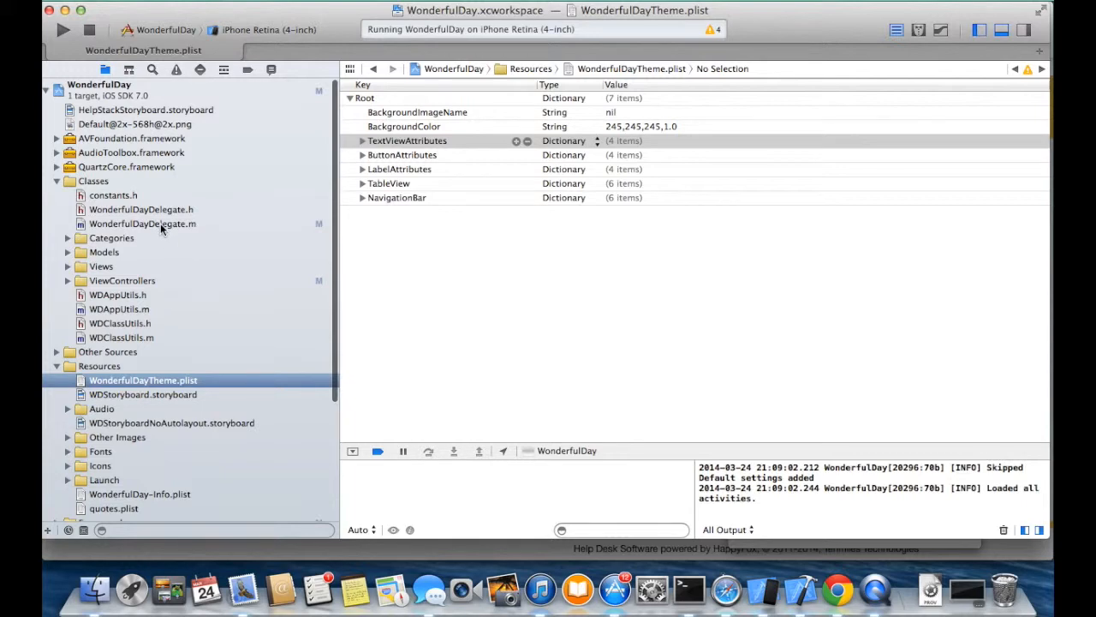
{"action": "left_click", "coordinate": [142, 223]}
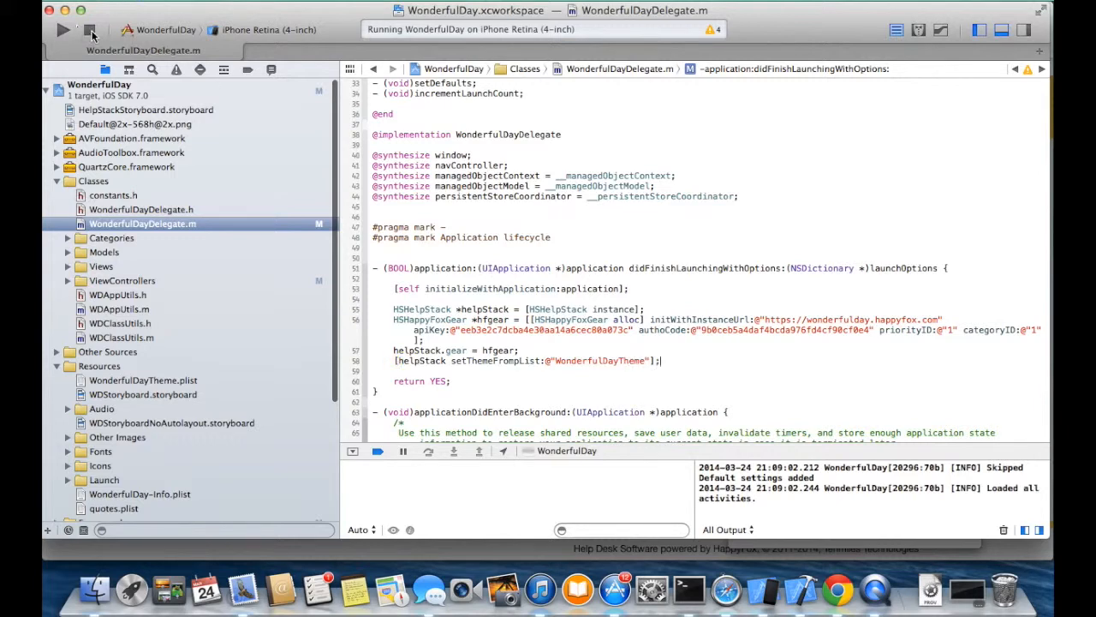
Relaunch WonderfulDay, view the custom-themed Help screen from Settings, then return to Activities
{"action": "left_click", "coordinate": [88, 31]}
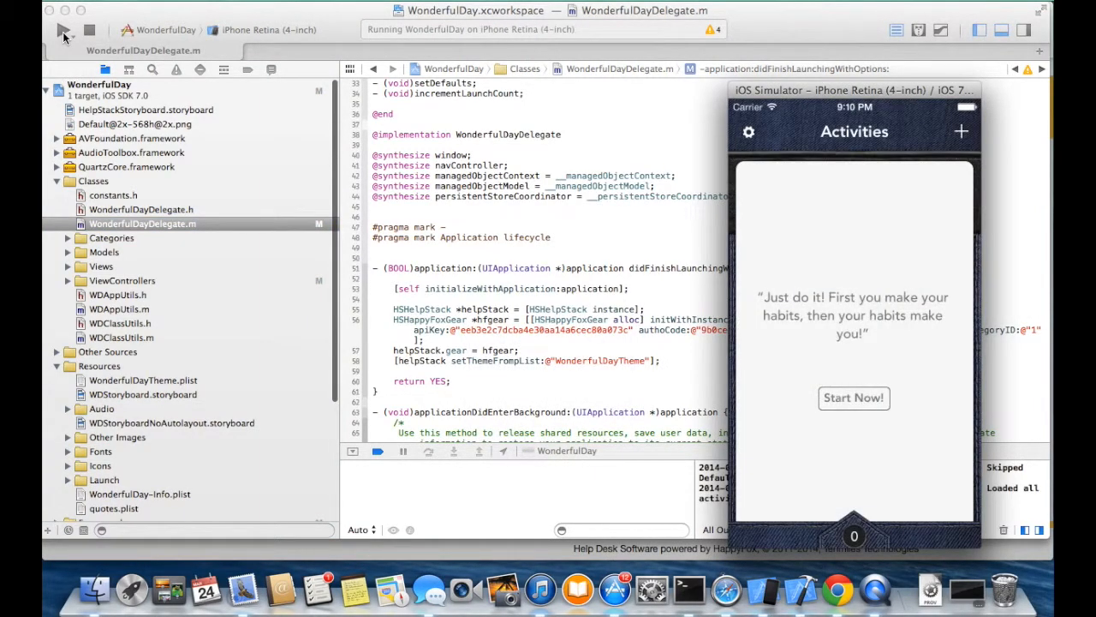
{"action": "left_click", "coordinate": [748, 132]}
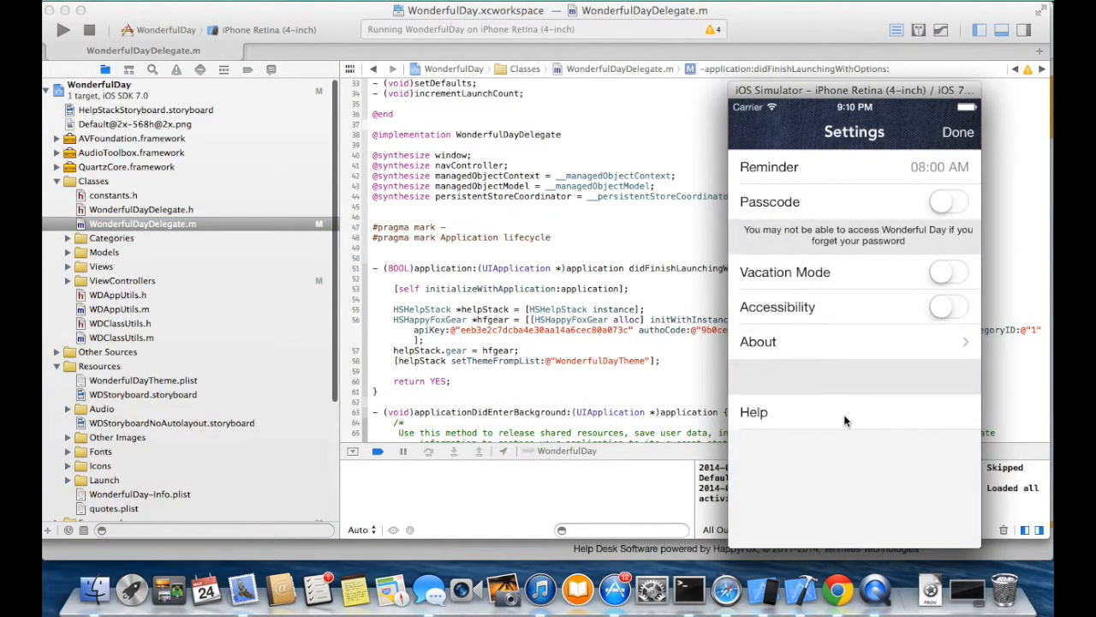
{"action": "left_click", "coordinate": [754, 412]}
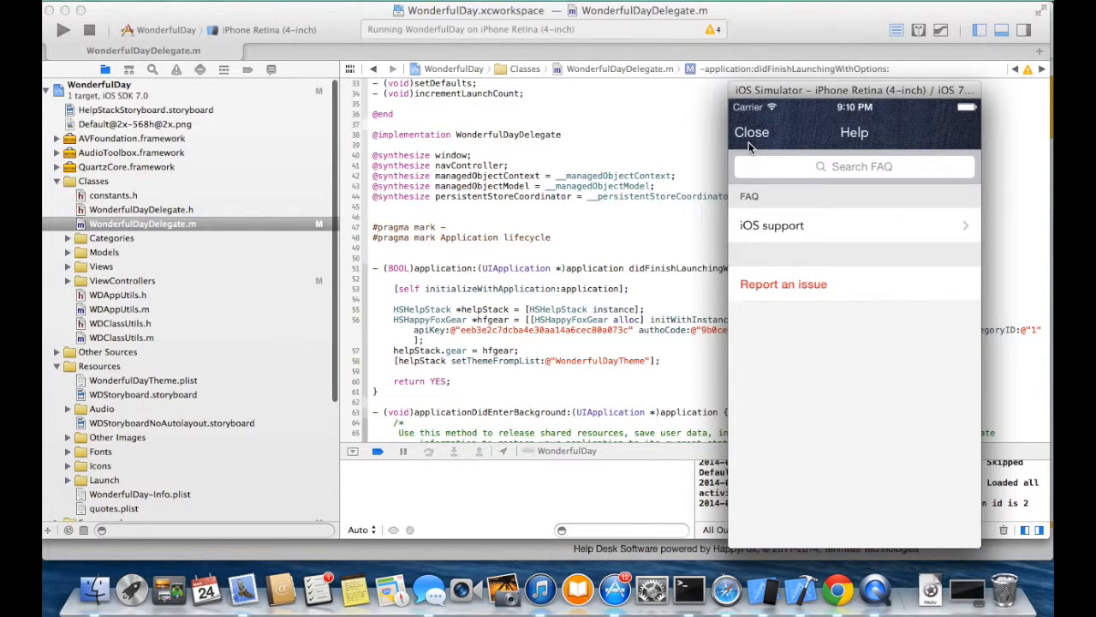
{"action": "left_click", "coordinate": [751, 132]}
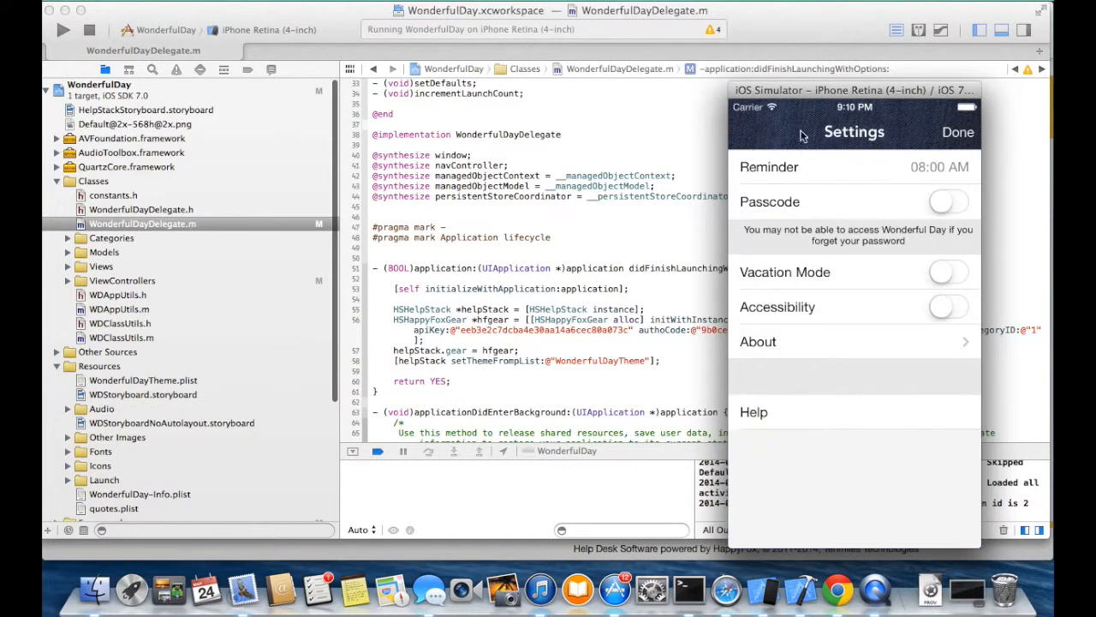
{"action": "left_click", "coordinate": [957, 132]}
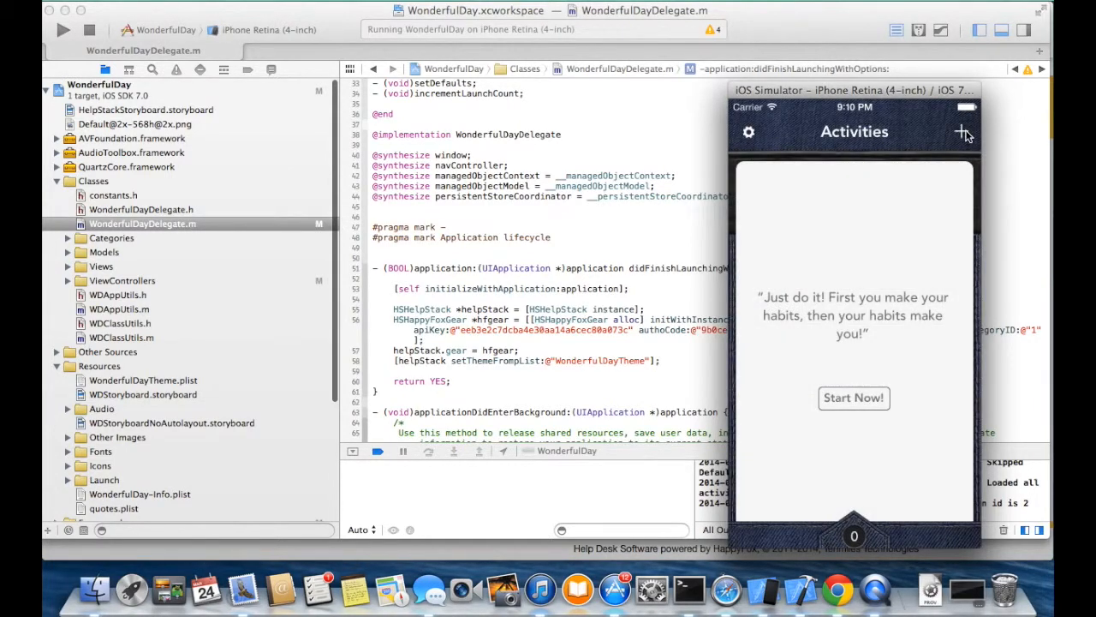
{"action": "mouse_move", "coordinate": [899, 211]}
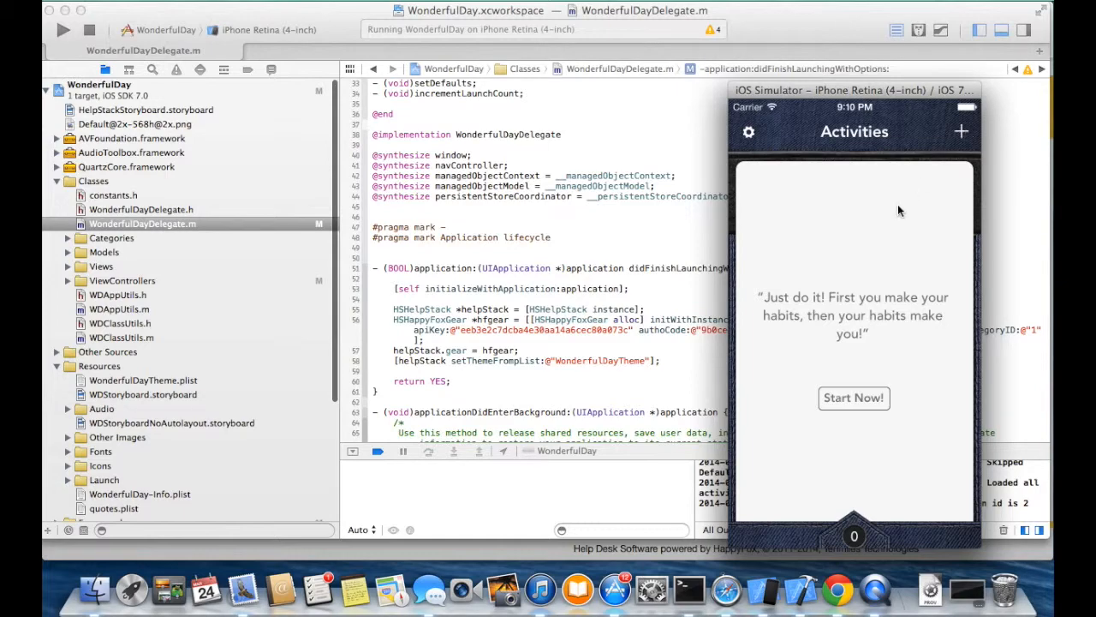